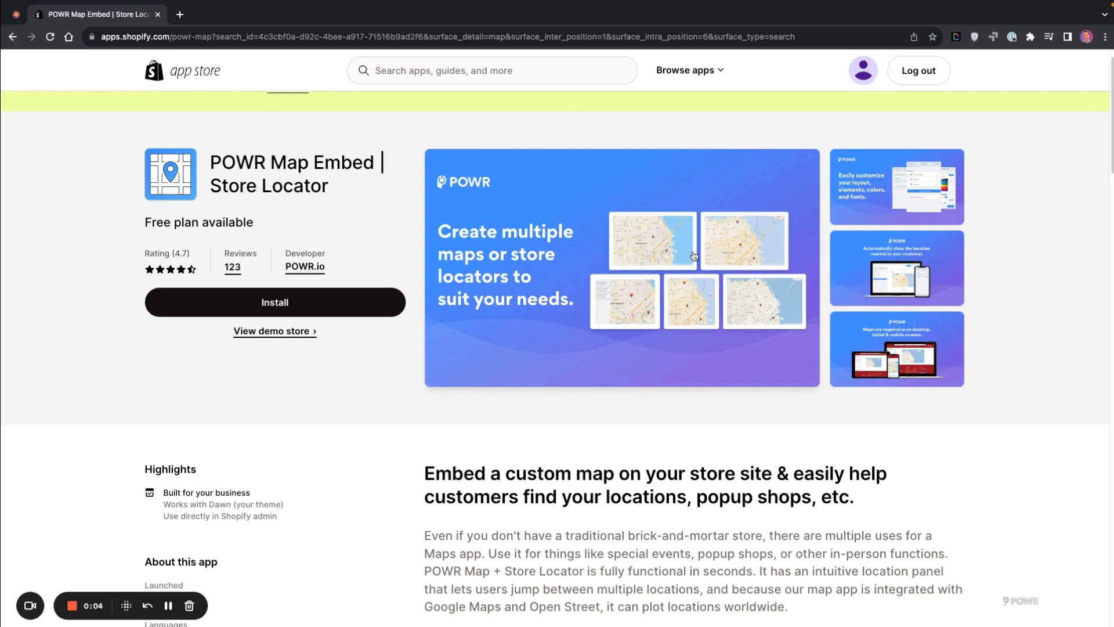
{"action": "mouse_move", "coordinate": [638, 320]}
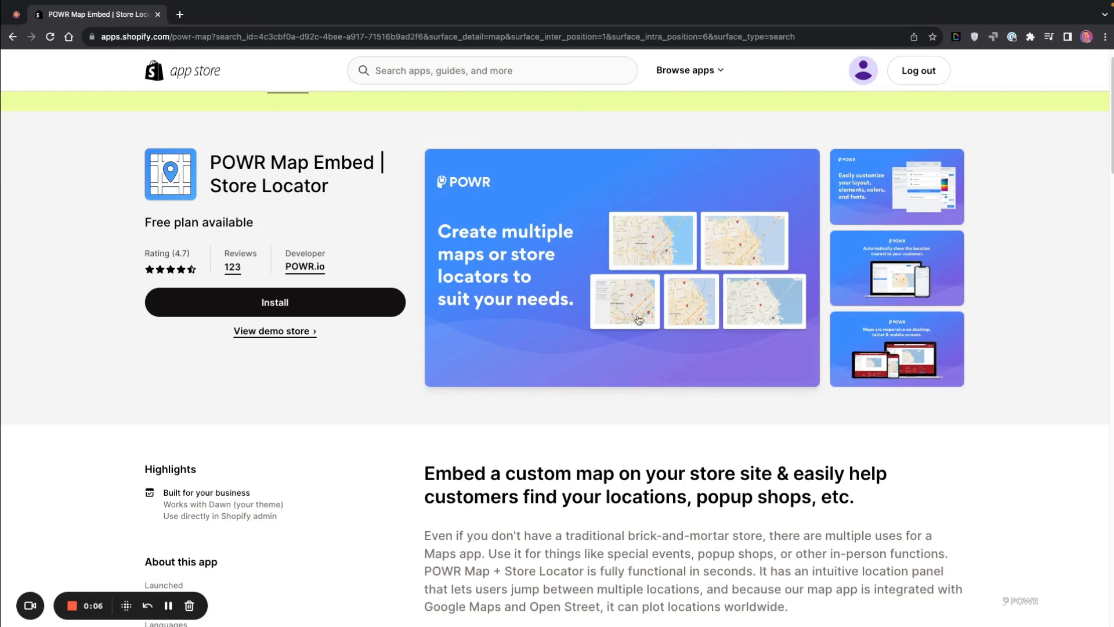
Review the POWR Map Embed | Store Locator listing and begin its installation
{"action": "scroll", "scroll_direction": "down", "scroll_amount": 3}
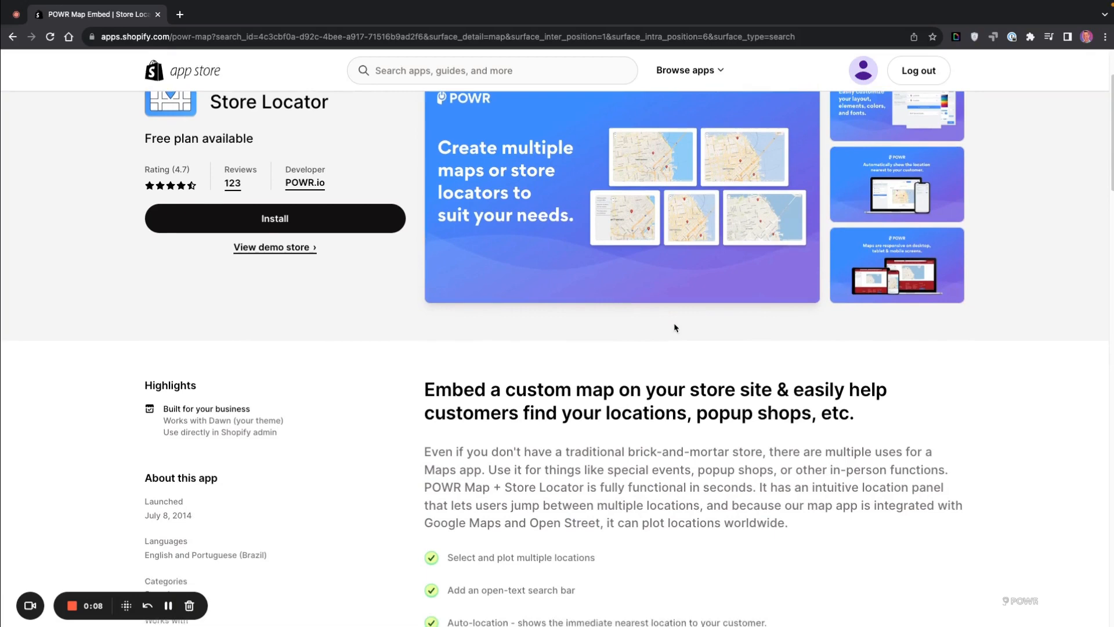
{"action": "scroll", "scroll_direction": "down", "scroll_amount": 3}
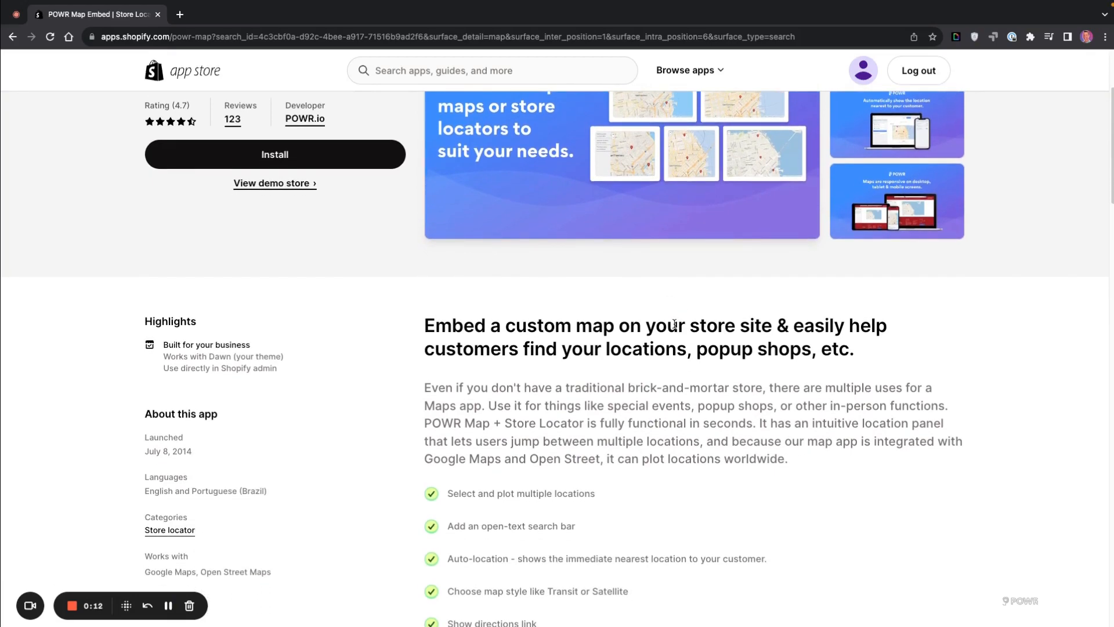
{"action": "scroll", "scroll_direction": "up", "scroll_amount": 3}
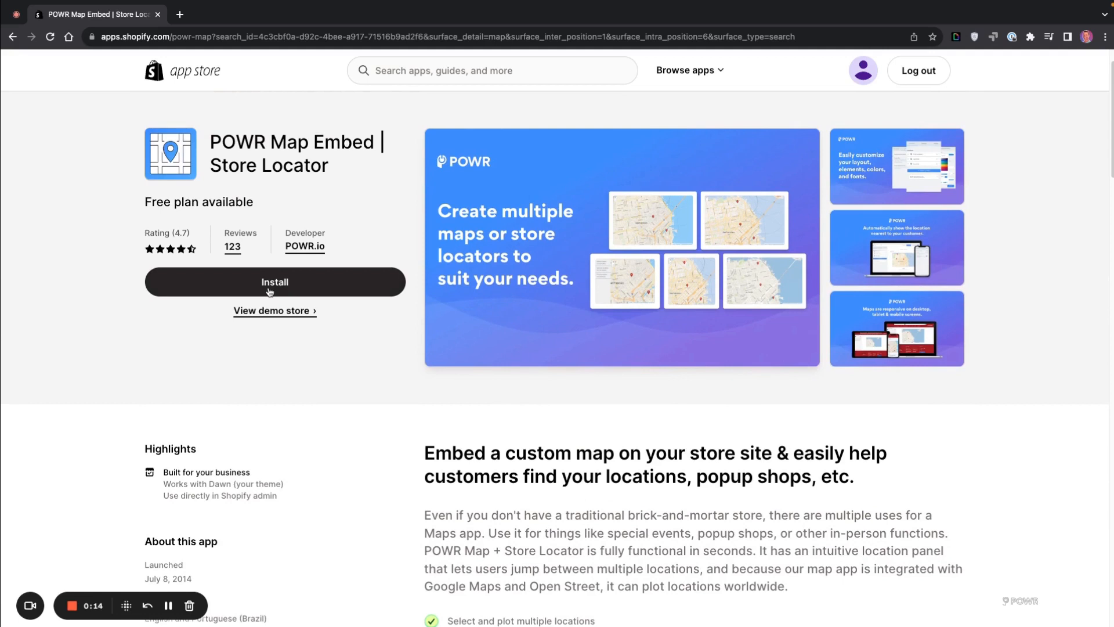
{"action": "left_click", "coordinate": [273, 281]}
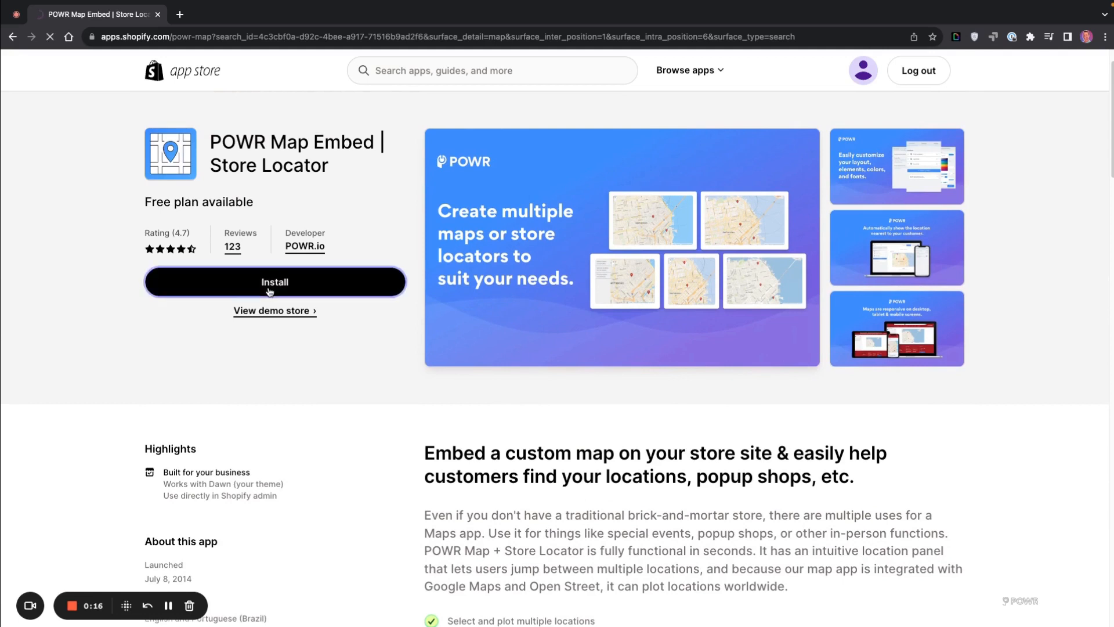
Approve the Install app authorization so POWR Map Embed opens its map editor
{"action": "left_click", "coordinate": [274, 281]}
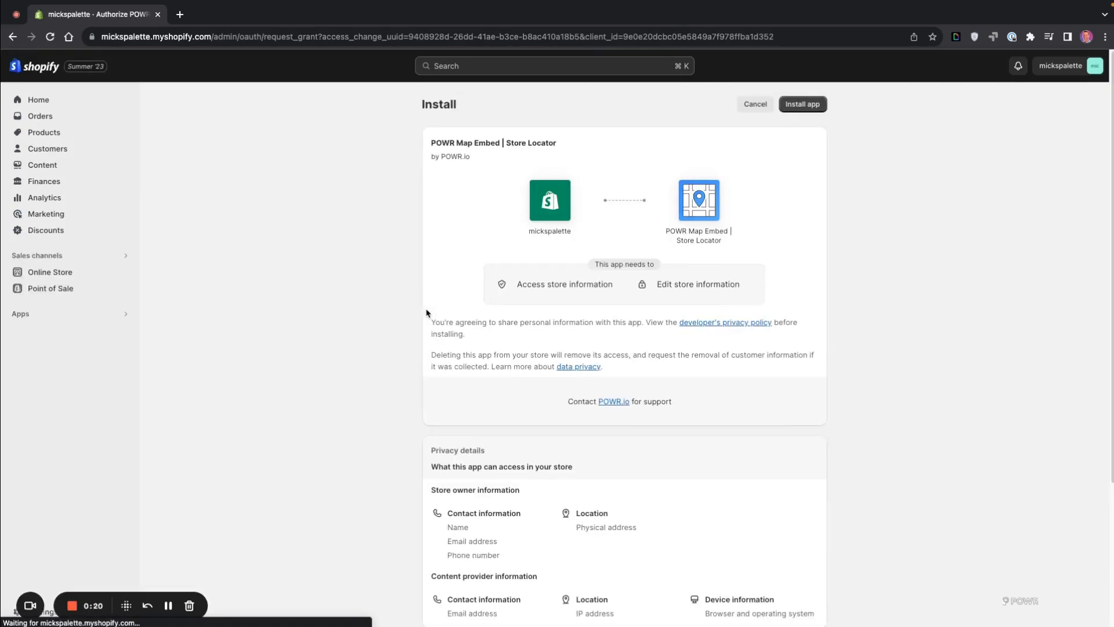
{"action": "left_click", "coordinate": [802, 103]}
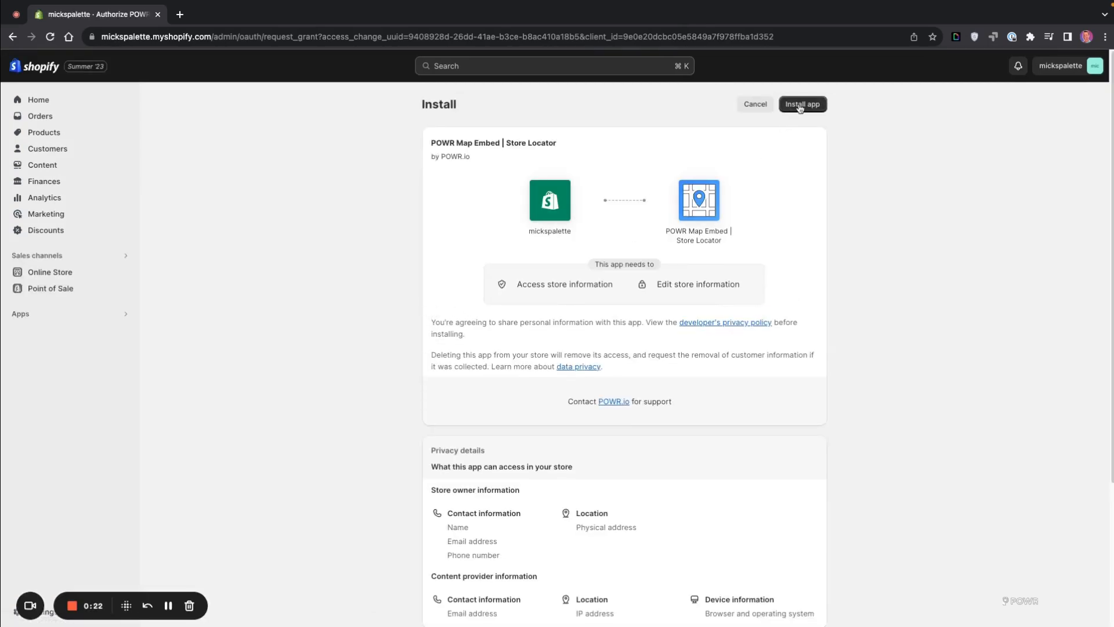
{"action": "left_click", "coordinate": [802, 103]}
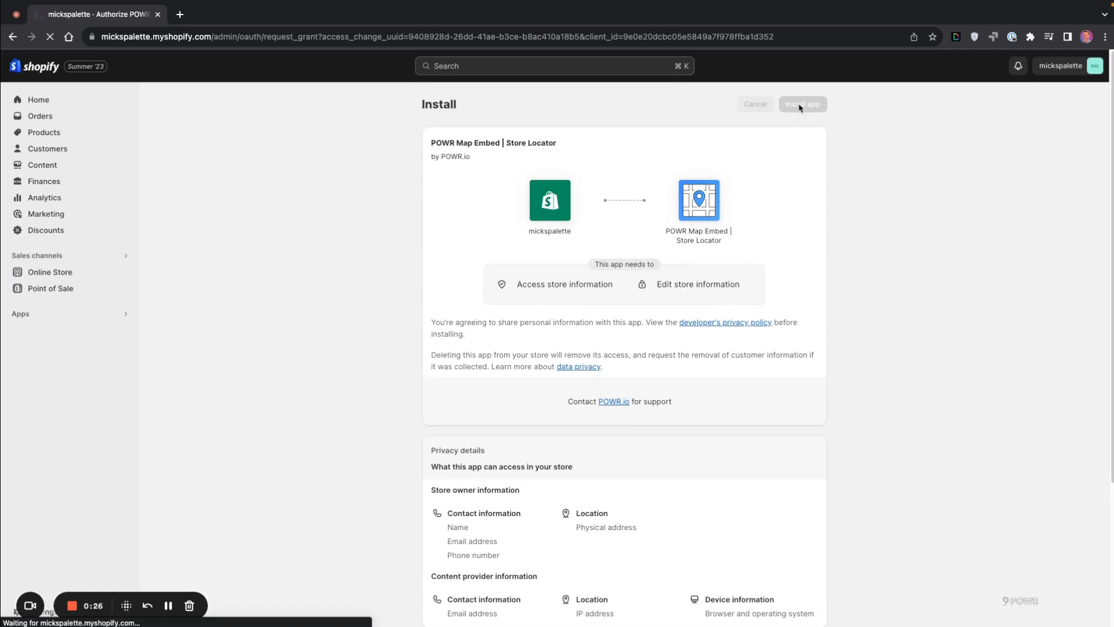
{"action": "left_click", "coordinate": [802, 103]}
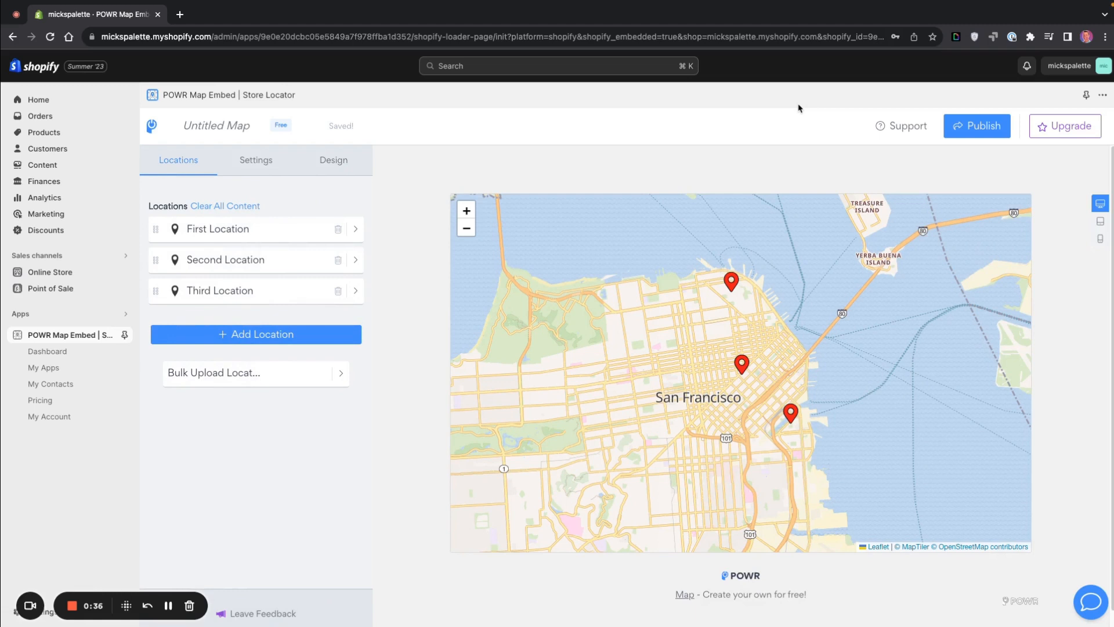
{"action": "mouse_move", "coordinate": [309, 300]}
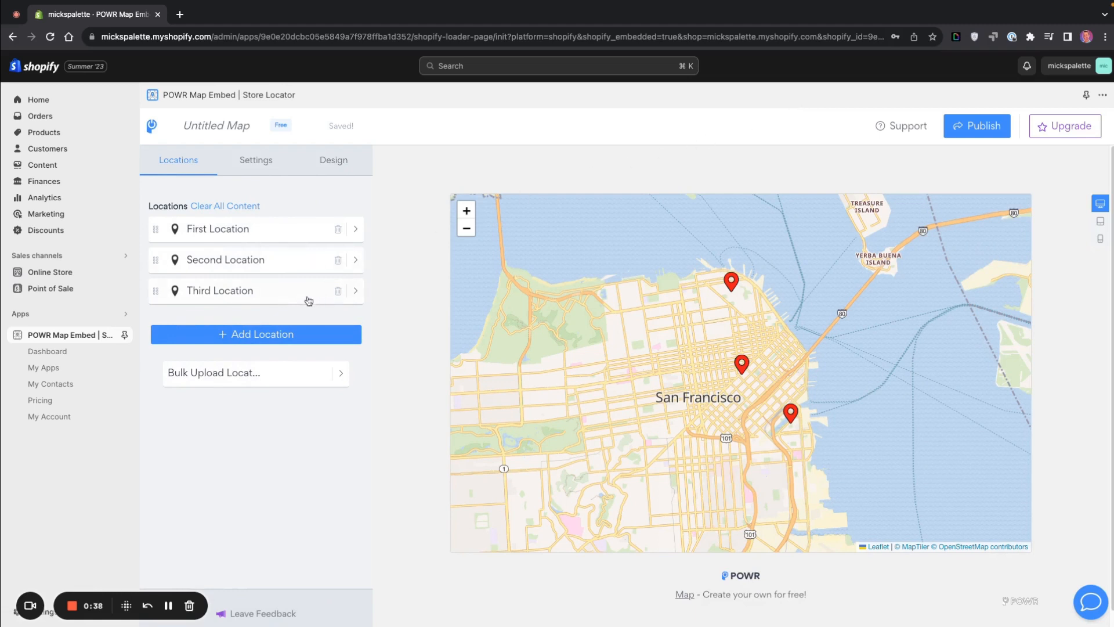
{"action": "mouse_move", "coordinate": [324, 313]}
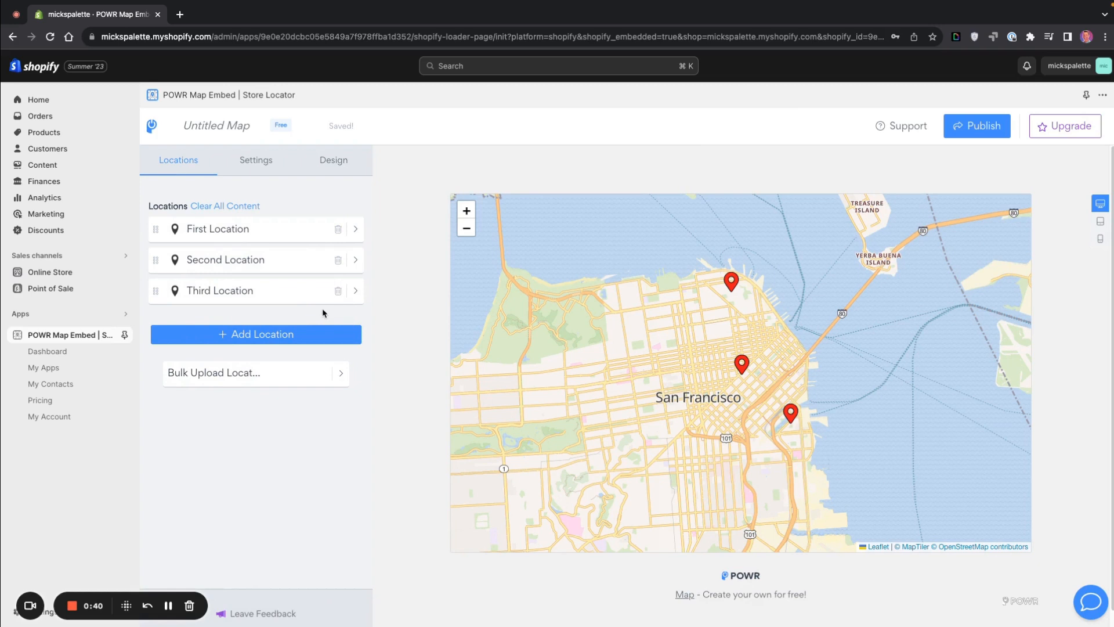
{"action": "mouse_move", "coordinate": [372, 318]}
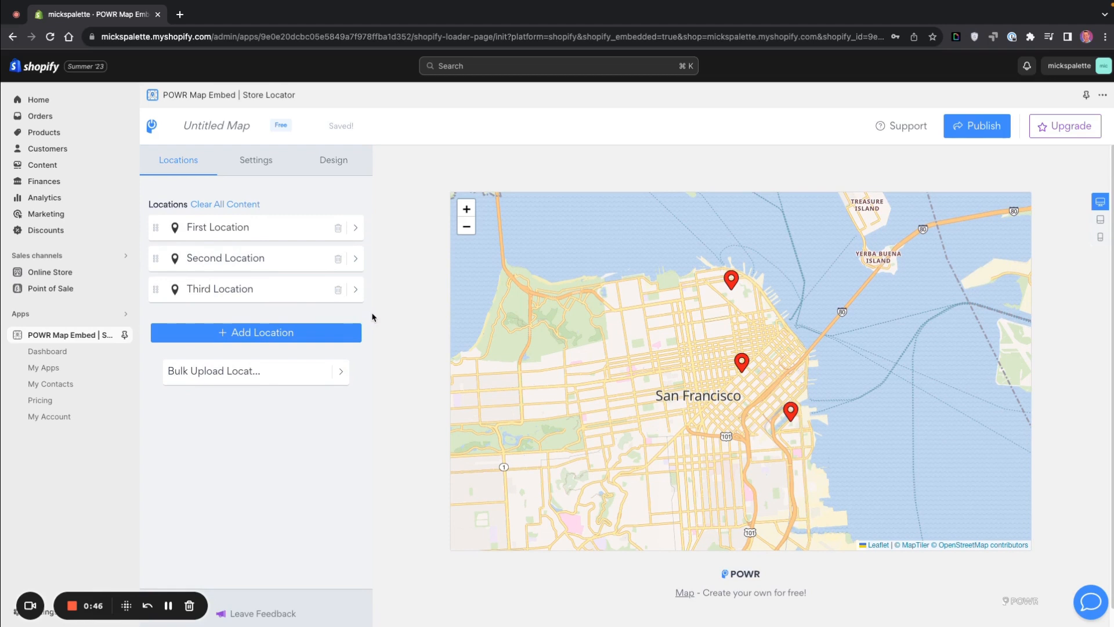
{"action": "mouse_move", "coordinate": [387, 311]}
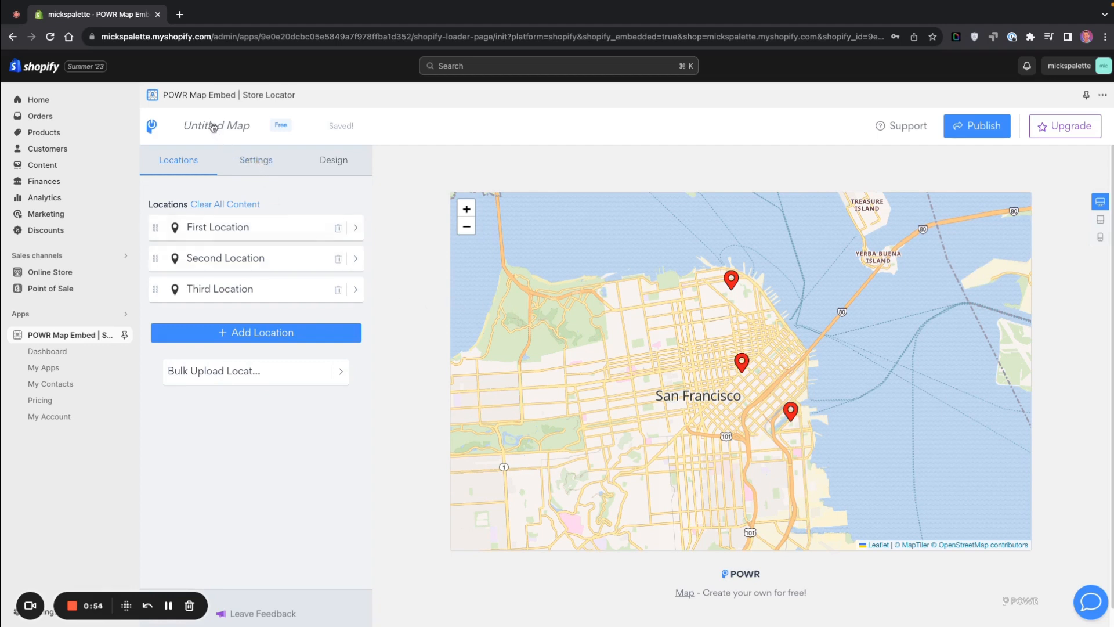
In Settings, turn the Search Bar on and leave Show Locations Panel off after testing it
{"action": "left_click", "coordinate": [255, 160]}
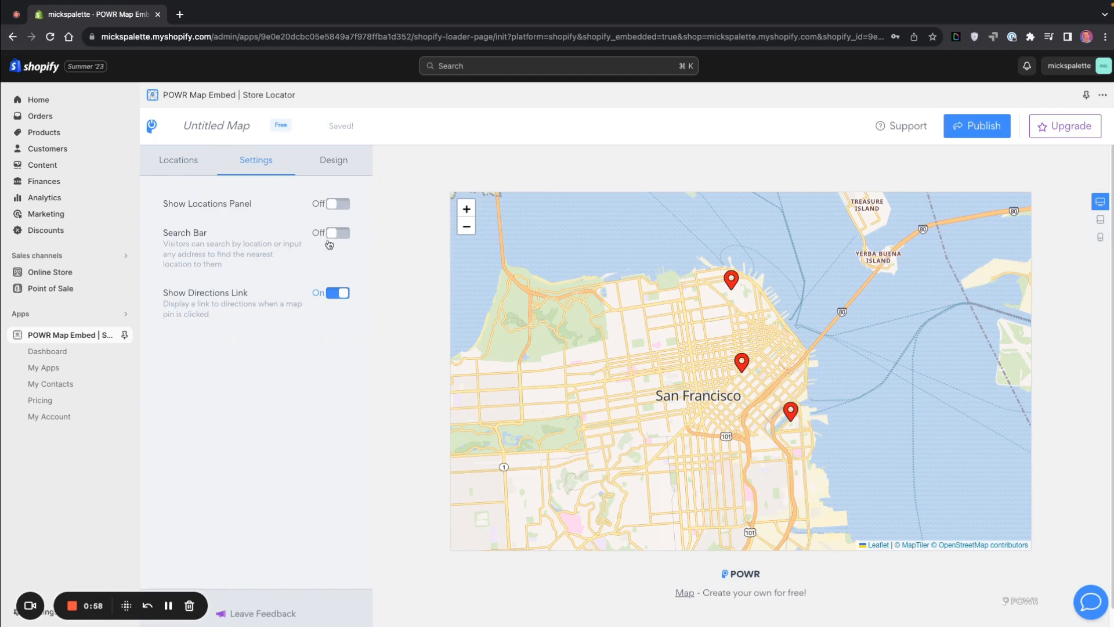
{"action": "mouse_move", "coordinate": [331, 238]}
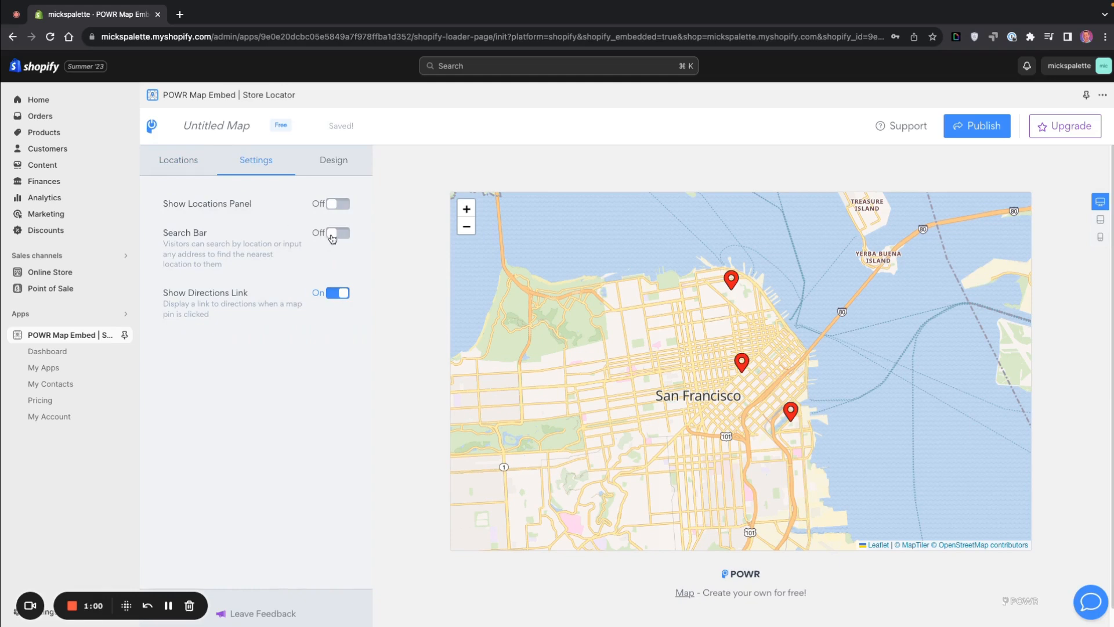
{"action": "left_click", "coordinate": [339, 233]}
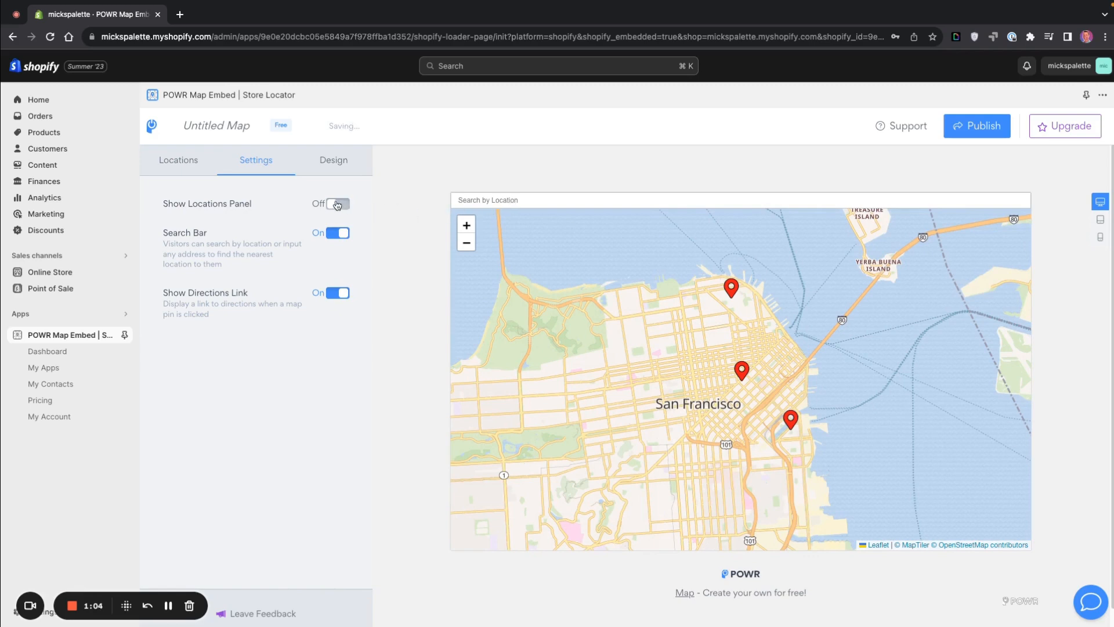
{"action": "left_click", "coordinate": [337, 204]}
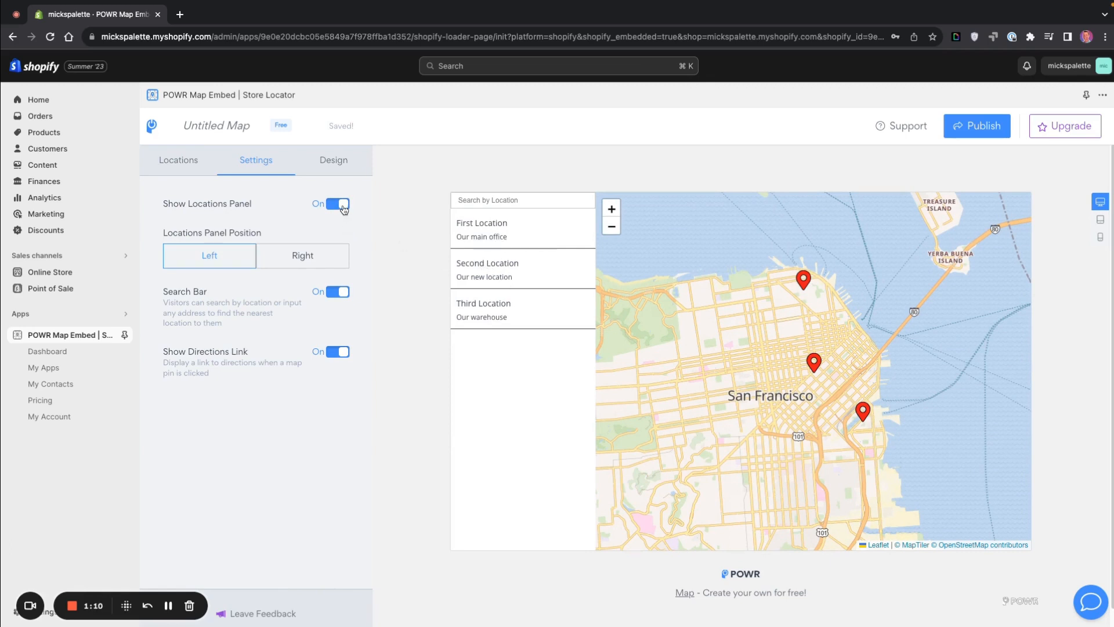
{"action": "left_click", "coordinate": [338, 205]}
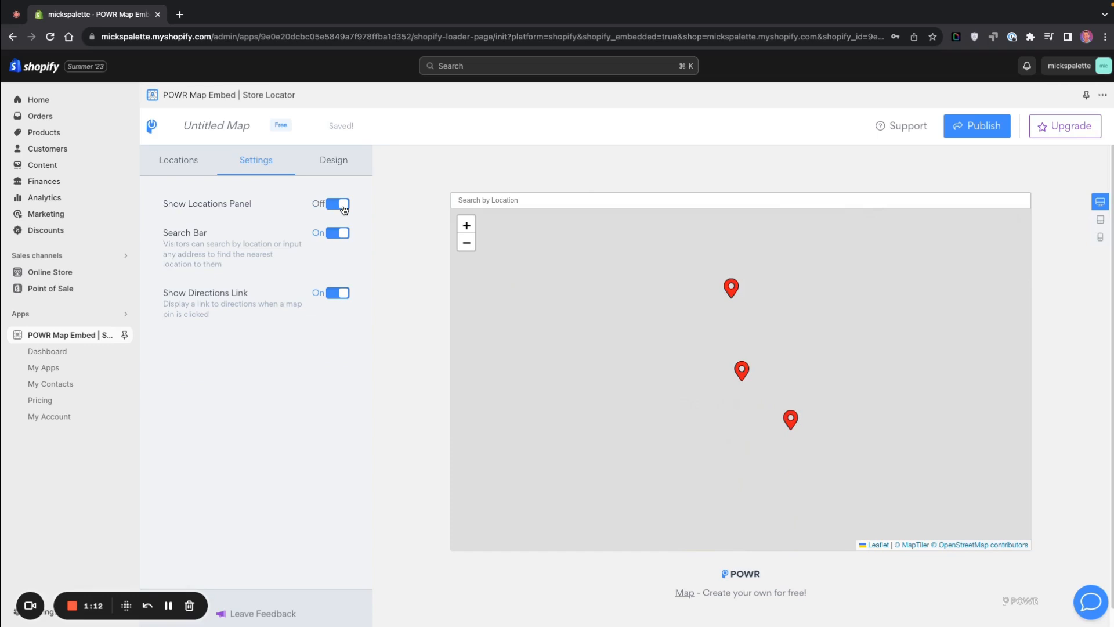
{"action": "left_click", "coordinate": [339, 204]}
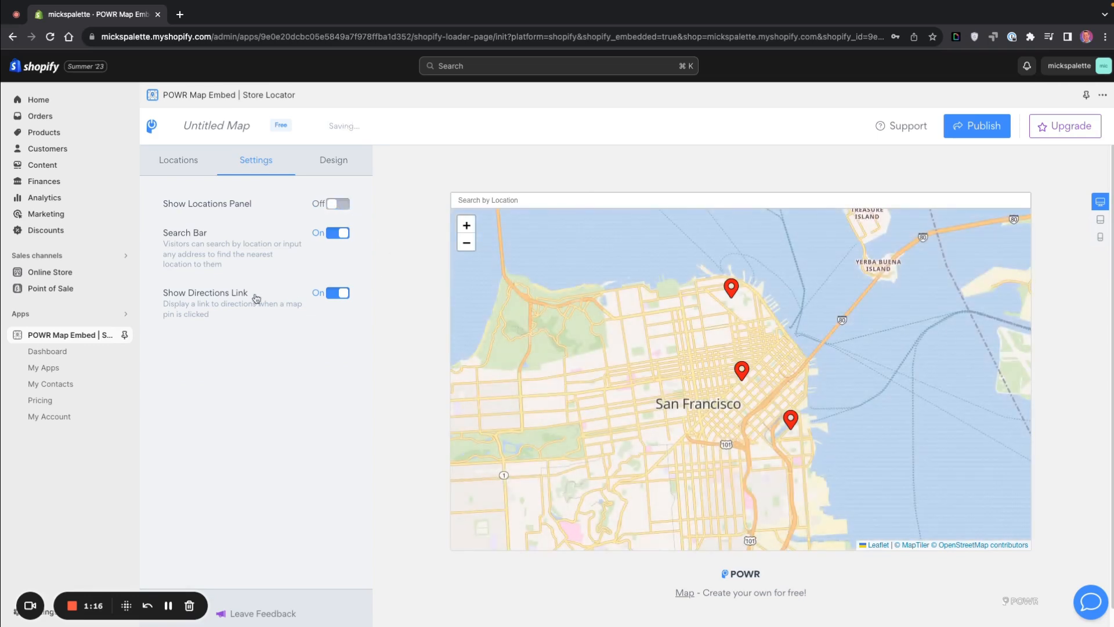
Keep Show Directions Link on after toggling it, then move to the Design options
{"action": "left_click", "coordinate": [339, 292]}
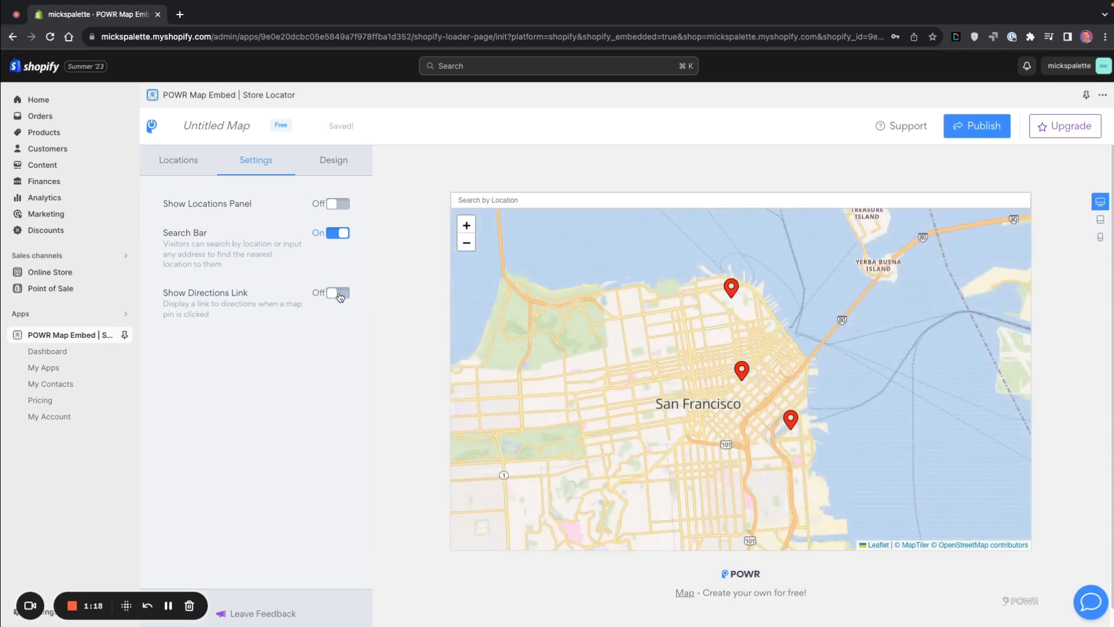
{"action": "left_click", "coordinate": [337, 292]}
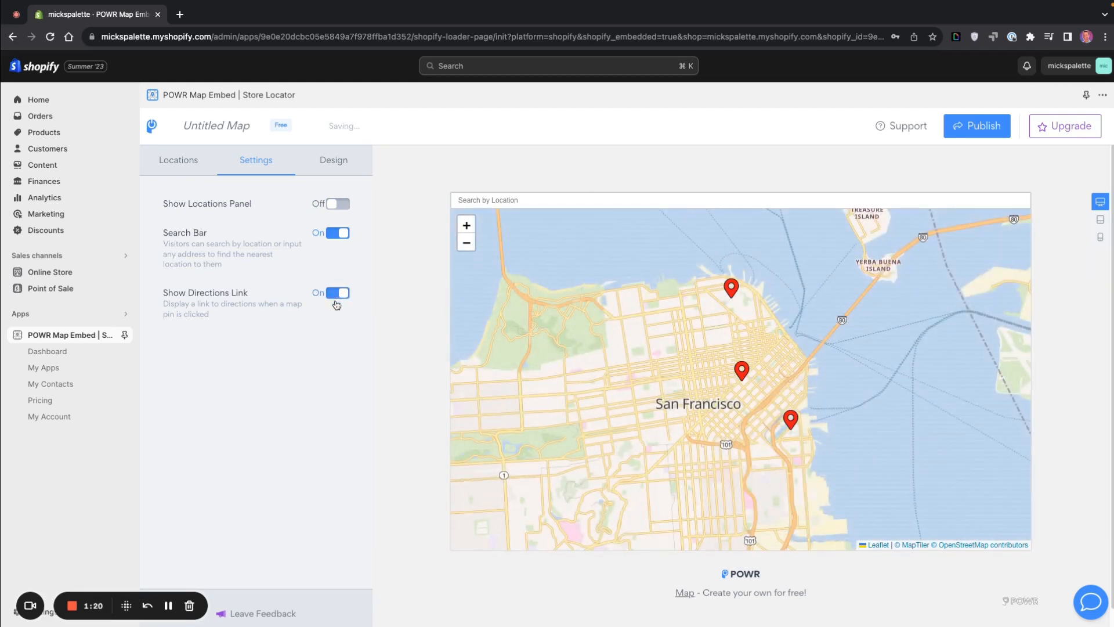
{"action": "left_click", "coordinate": [333, 160]}
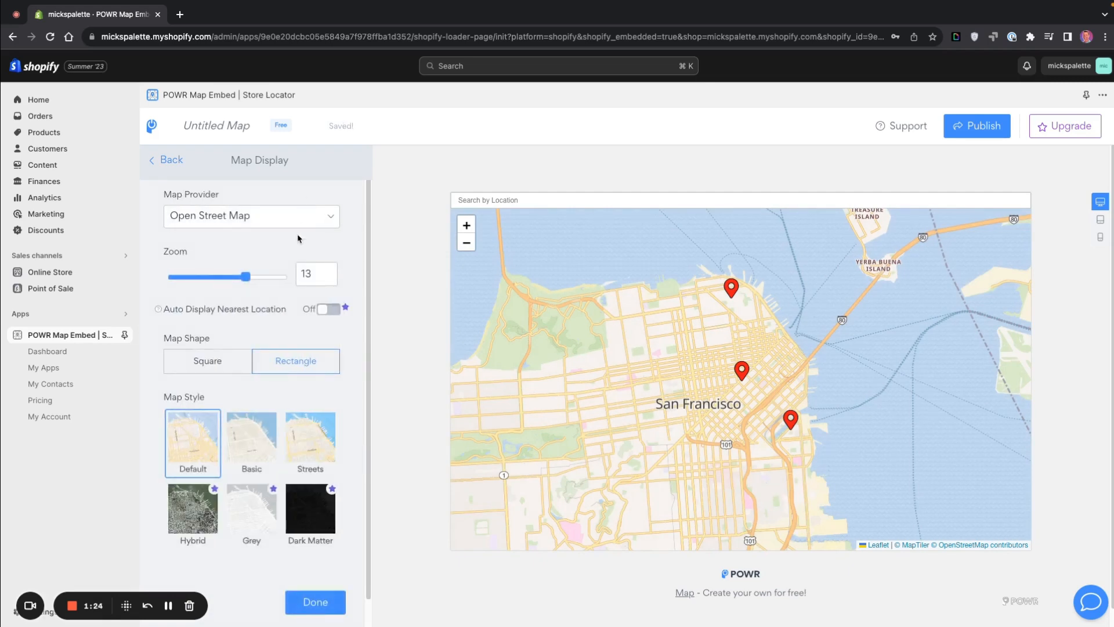
{"action": "mouse_move", "coordinate": [277, 392]}
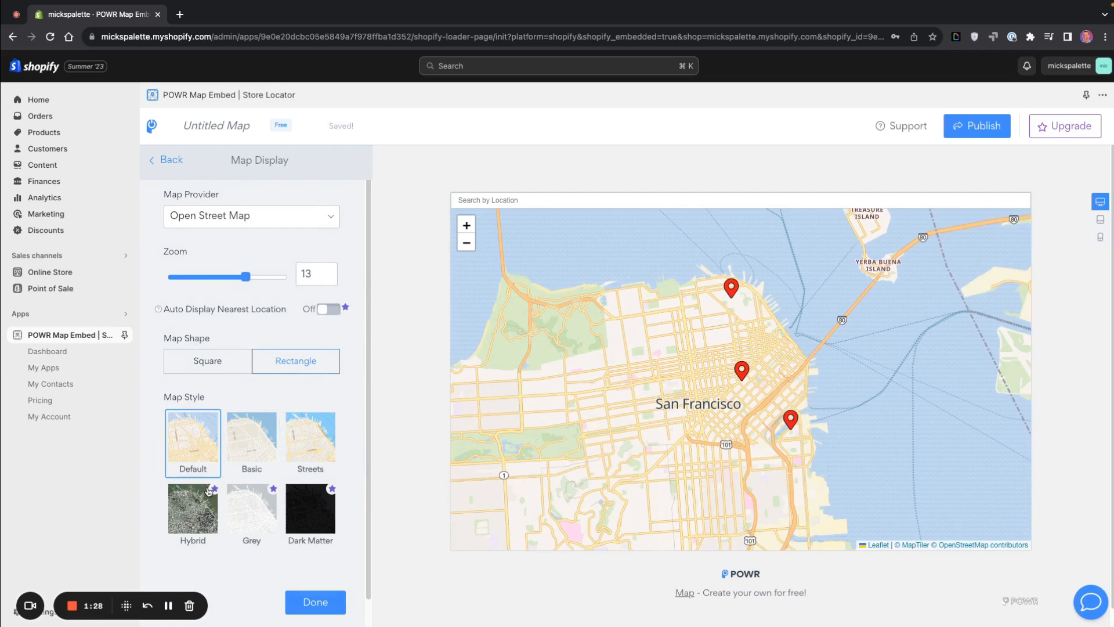
Choose the Streets map style and set zoom back to 13 after testing 8
{"action": "left_click", "coordinate": [251, 439]}
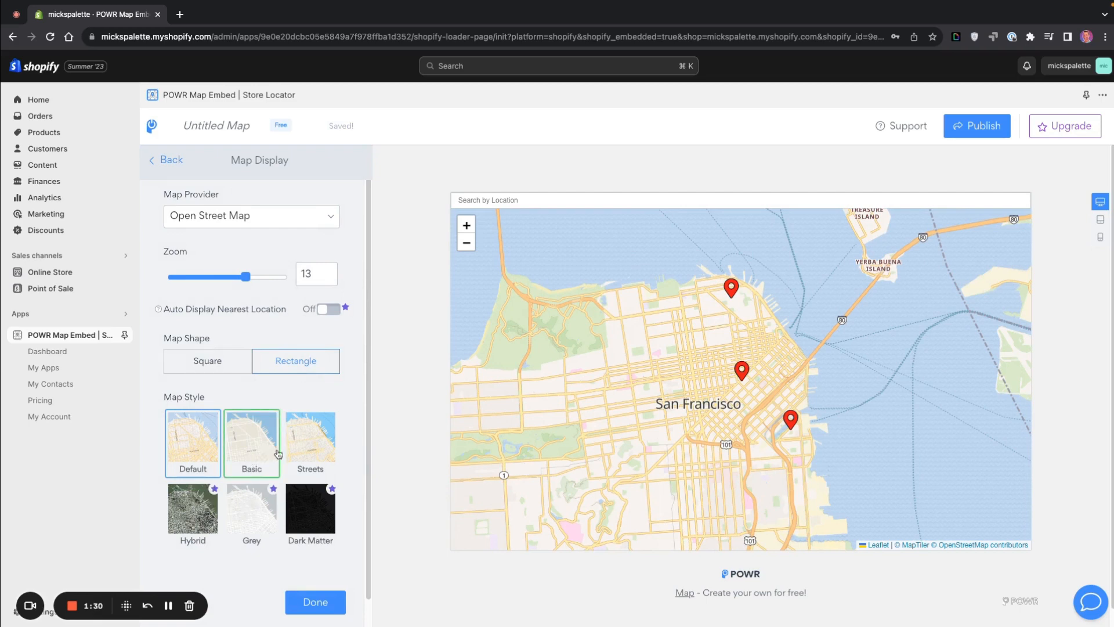
{"action": "left_click", "coordinate": [310, 442]}
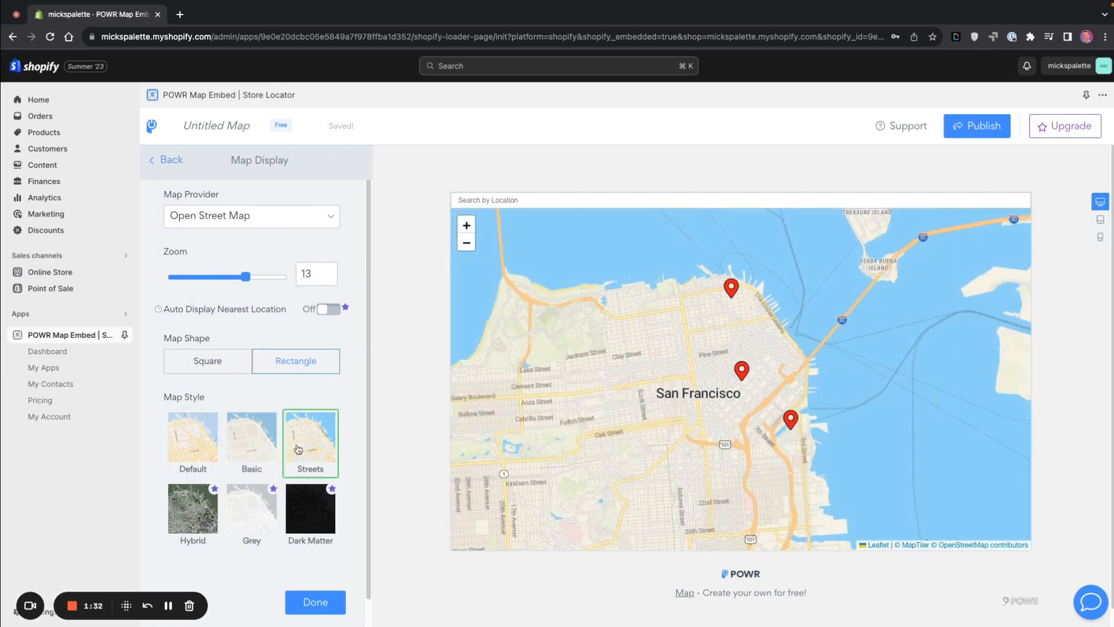
{"action": "left_click", "coordinate": [310, 442]}
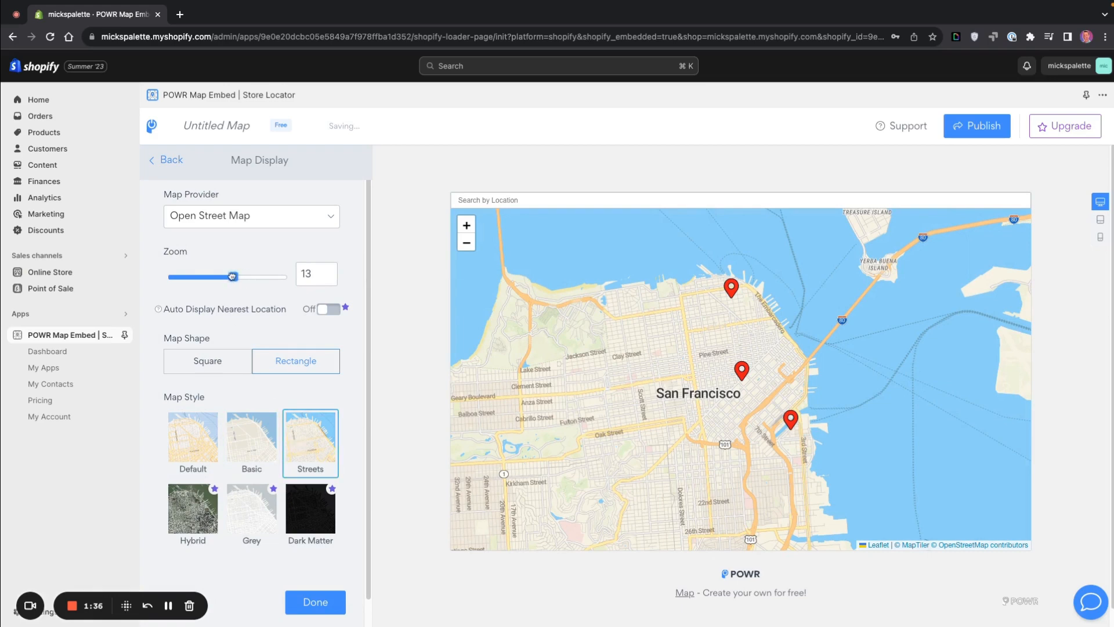
{"action": "left_click_drag", "start_coordinate": [232, 276], "coordinate": [217, 276]}
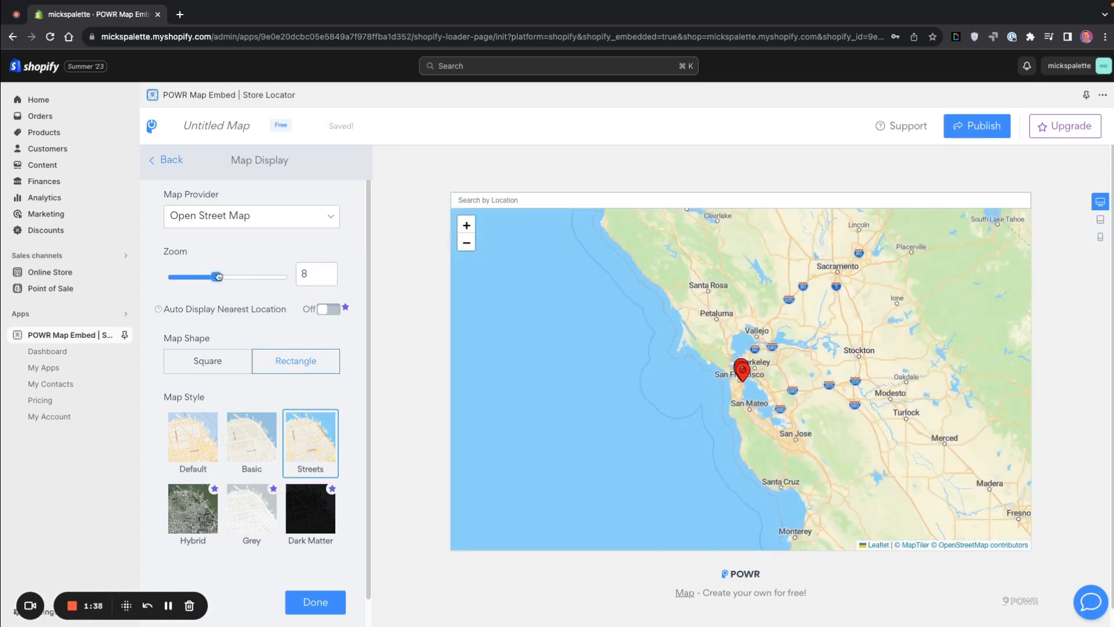
{"action": "left_click_drag", "start_coordinate": [218, 276], "coordinate": [246, 277]}
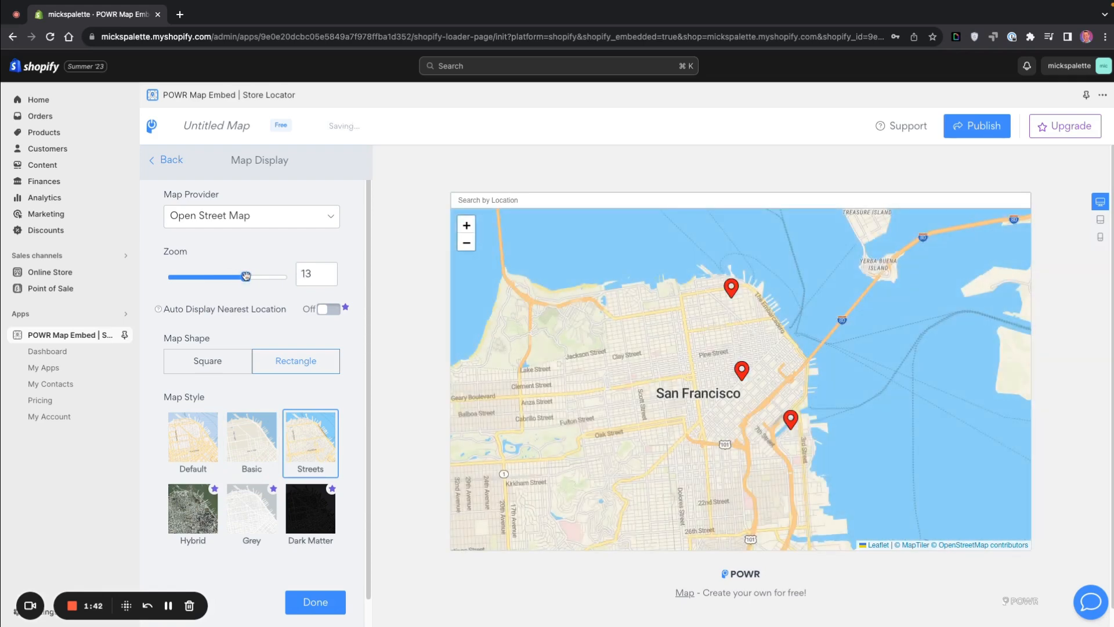
{"action": "left_click", "coordinate": [251, 216]}
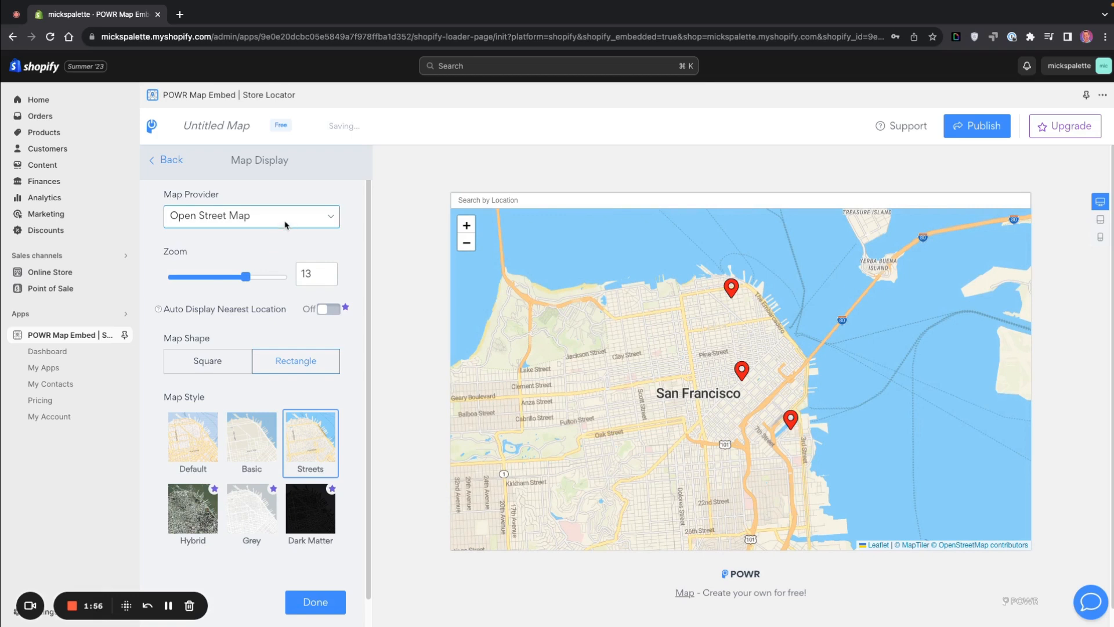
{"action": "left_click", "coordinate": [251, 215]}
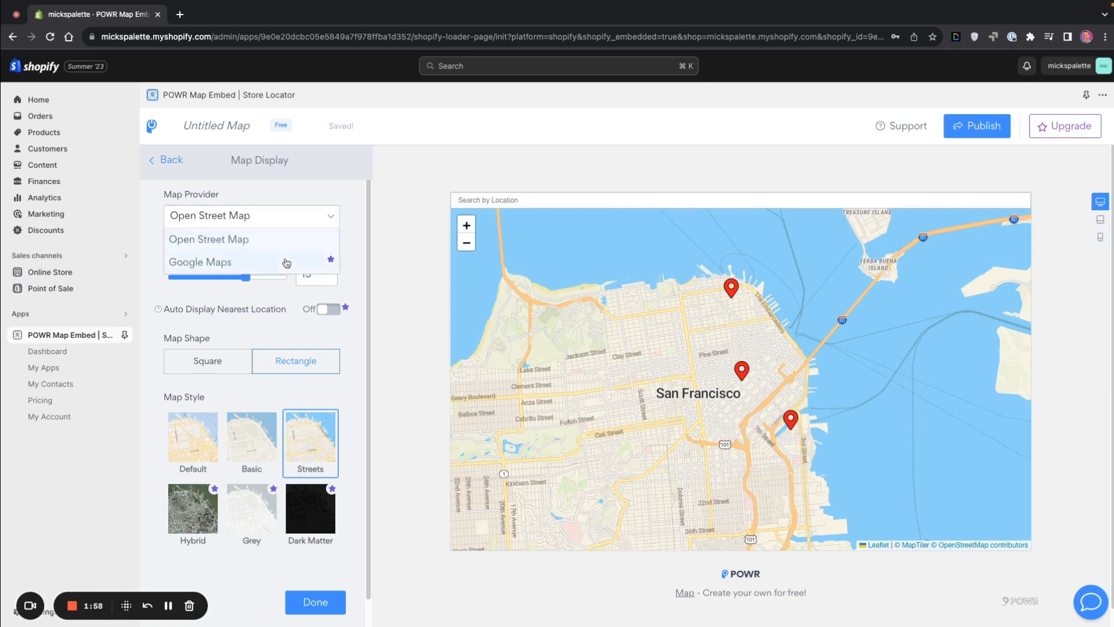
{"action": "left_click", "coordinate": [201, 262]}
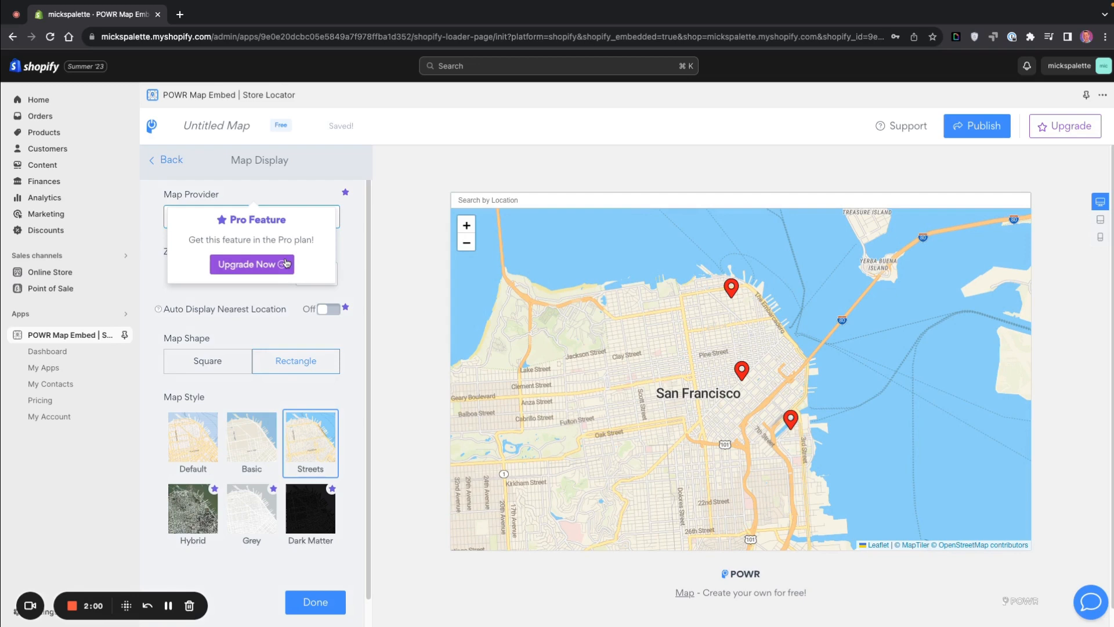
{"action": "left_click", "coordinate": [252, 263]}
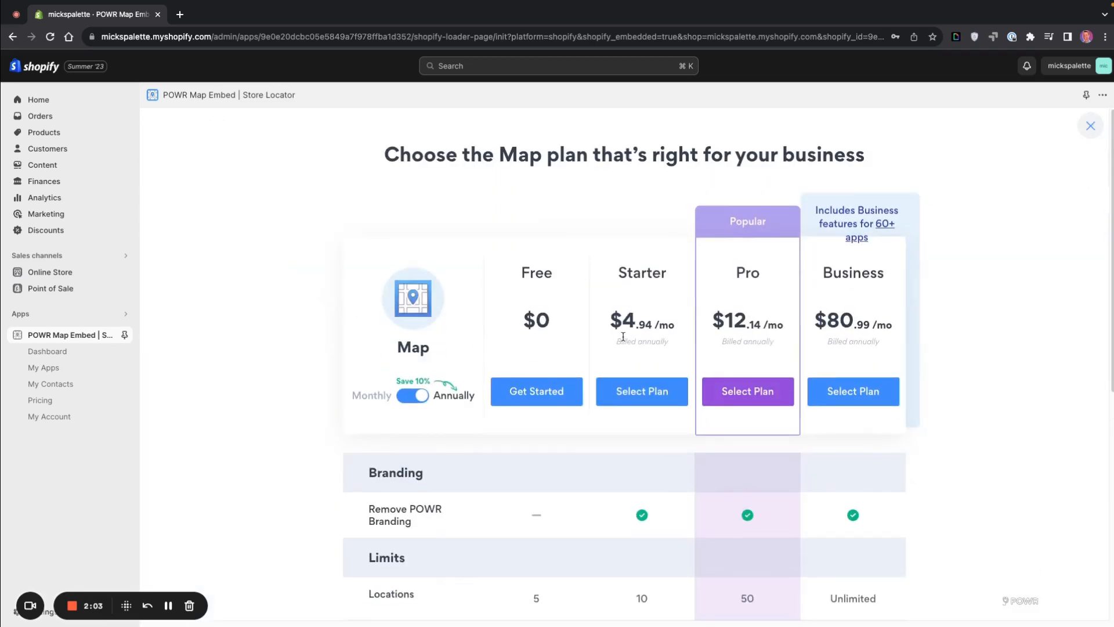
{"action": "mouse_move", "coordinate": [677, 346]}
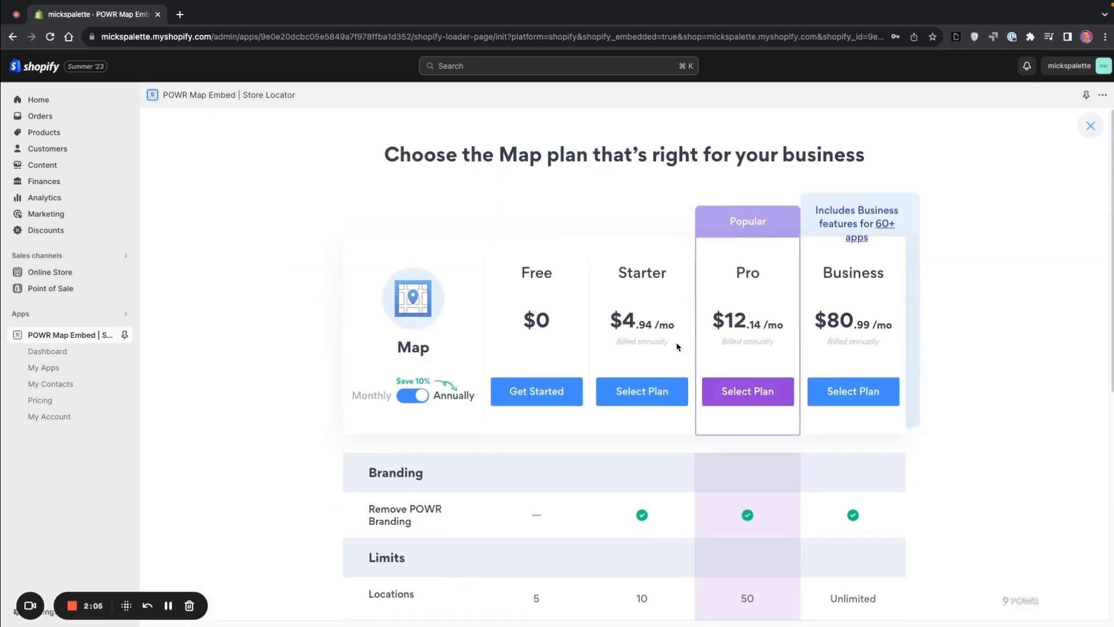
{"action": "scroll", "scroll_direction": "down", "scroll_amount": 3}
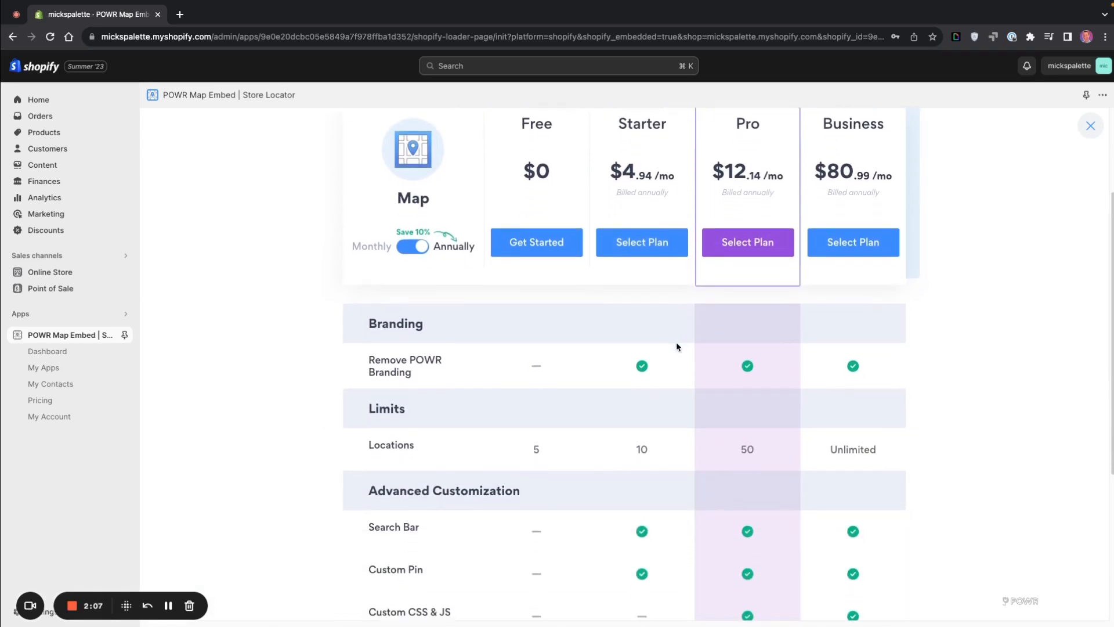
{"action": "scroll", "scroll_direction": "down", "scroll_amount": 3}
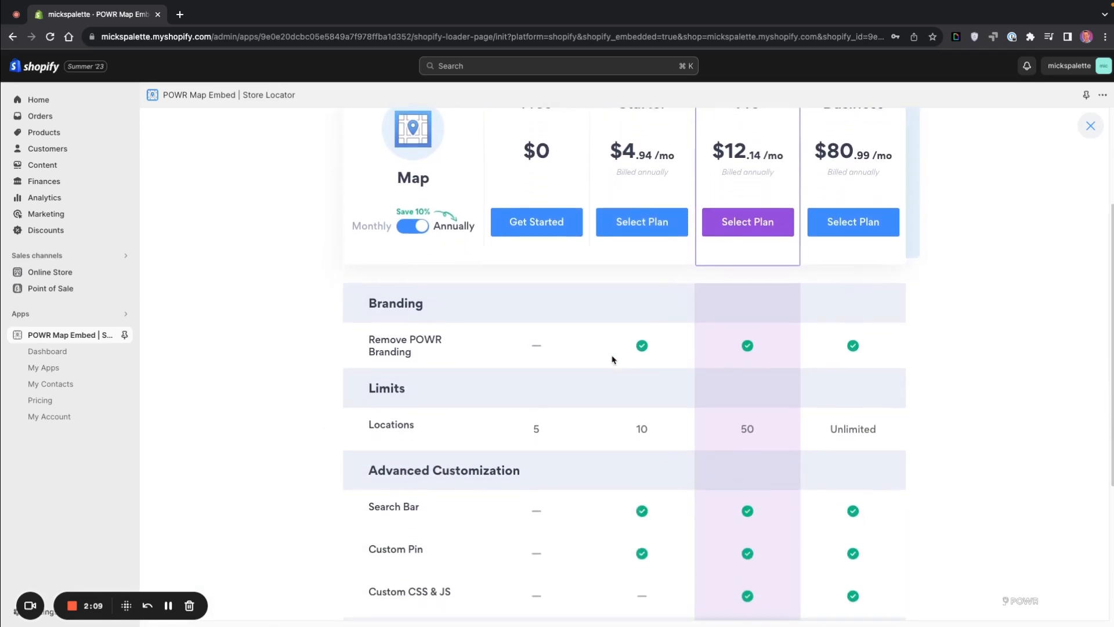
{"action": "scroll", "scroll_direction": "down", "scroll_amount": 3}
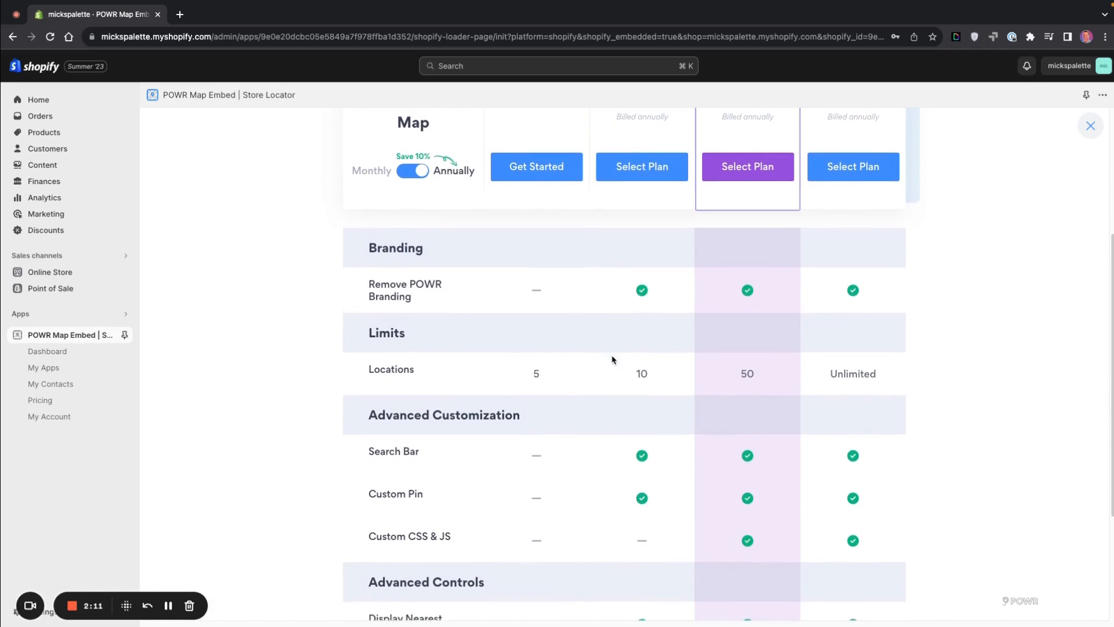
{"action": "scroll", "scroll_direction": "down", "scroll_amount": 3}
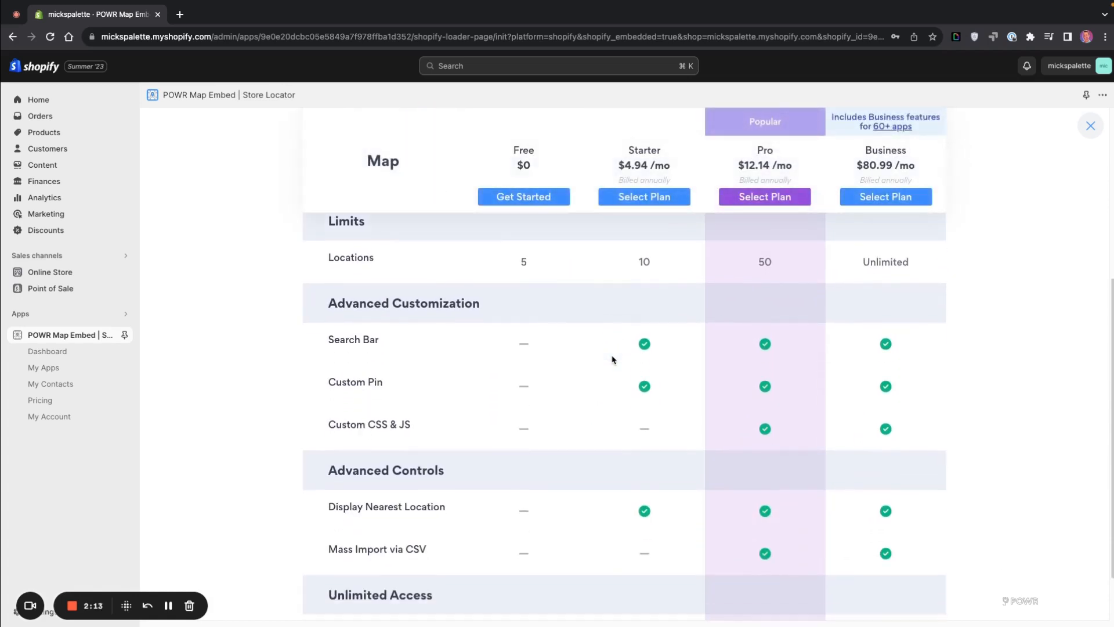
{"action": "scroll", "scroll_direction": "down", "scroll_amount": 3}
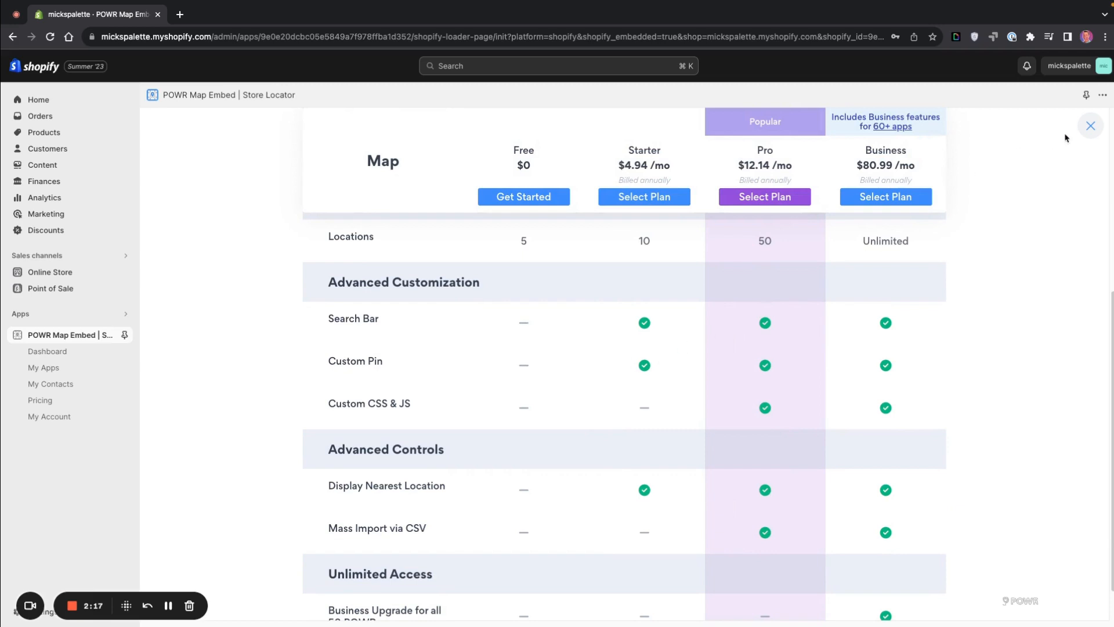
{"action": "left_click", "coordinate": [1090, 126]}
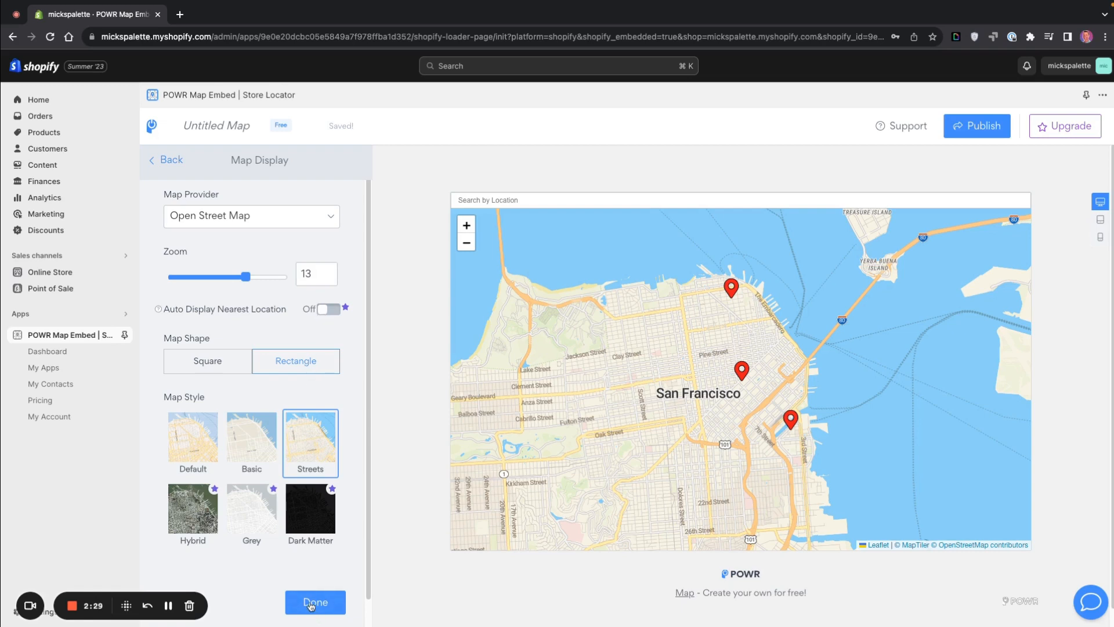
Look through the Map Pin and Background & Border colour settings without changing them
{"action": "left_click", "coordinate": [314, 602]}
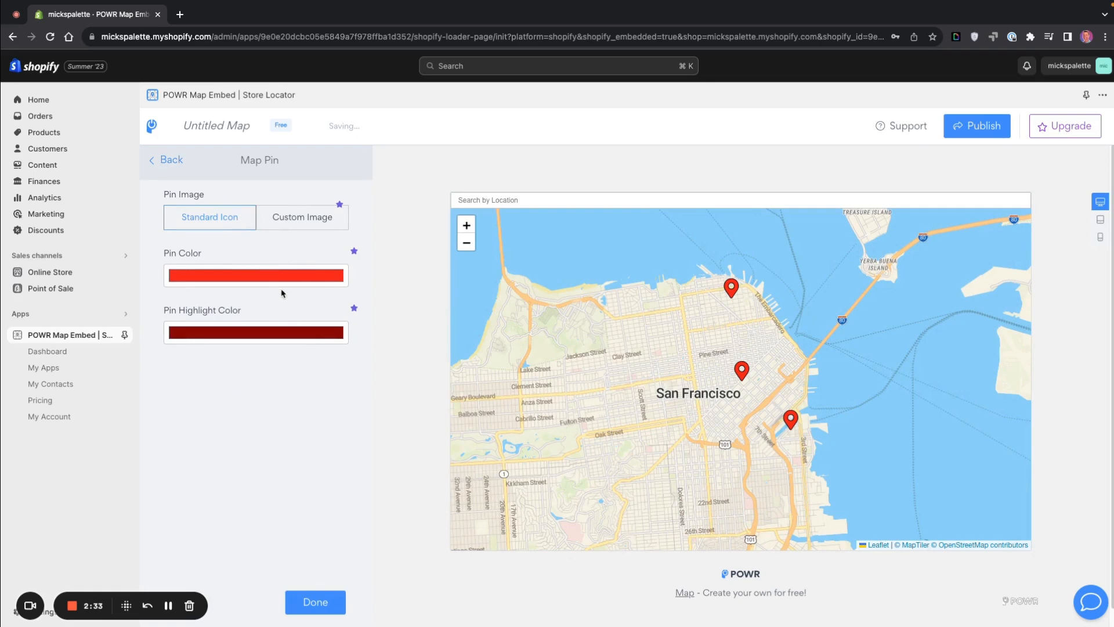
{"action": "left_click", "coordinate": [314, 602]}
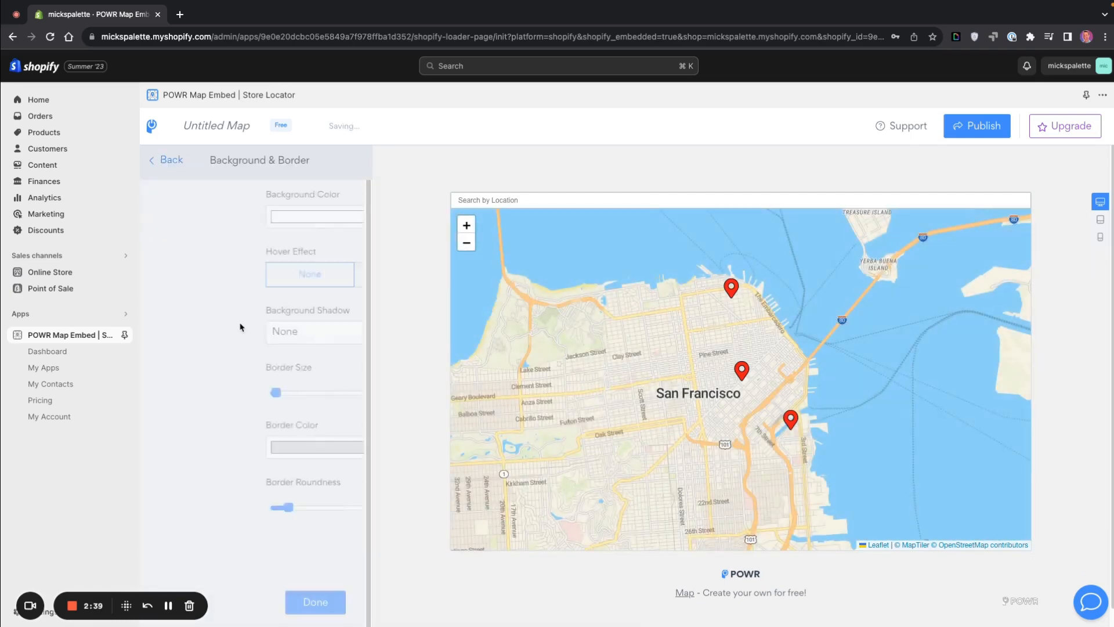
{"action": "left_click", "coordinate": [314, 216]}
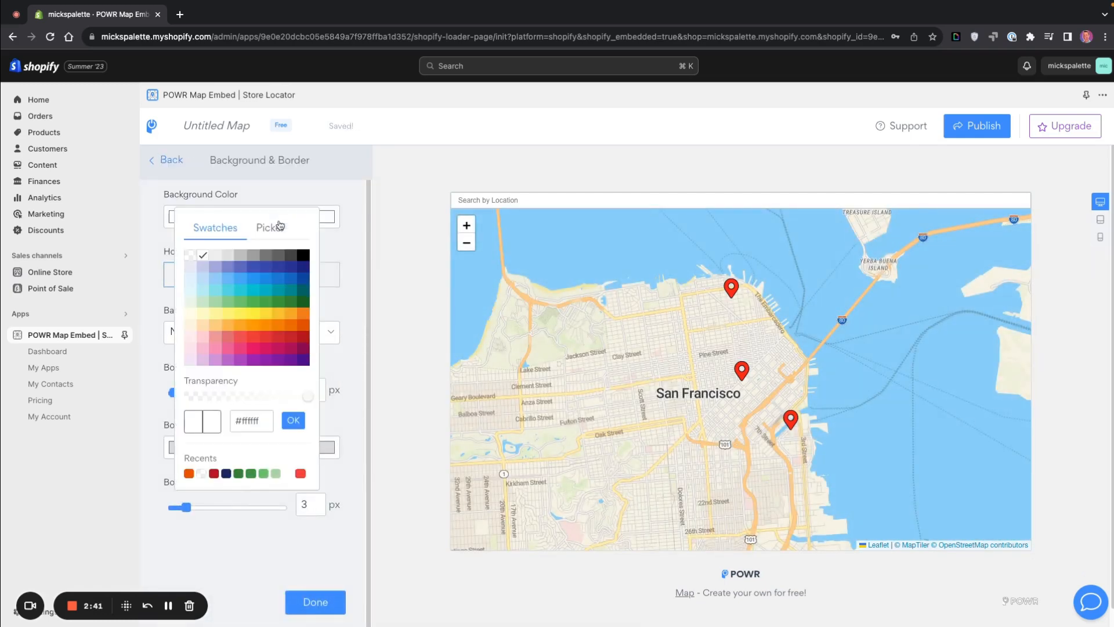
{"action": "left_click", "coordinate": [302, 254]}
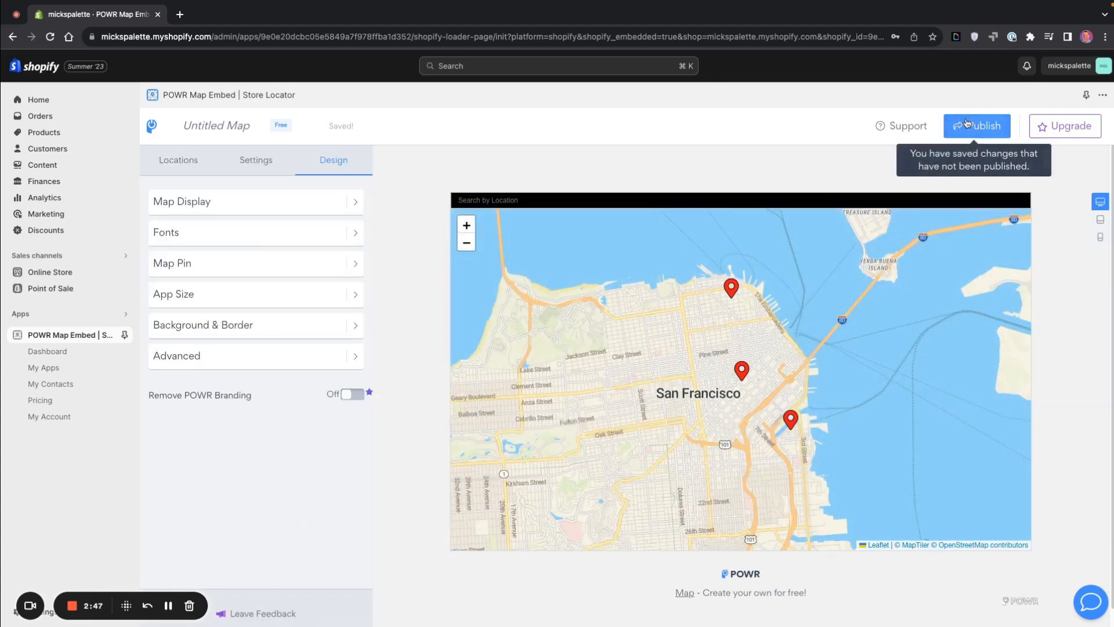
Publish the map via Install on Shopify, landing in the Shopify Theme Editor
{"action": "left_click", "coordinate": [975, 125]}
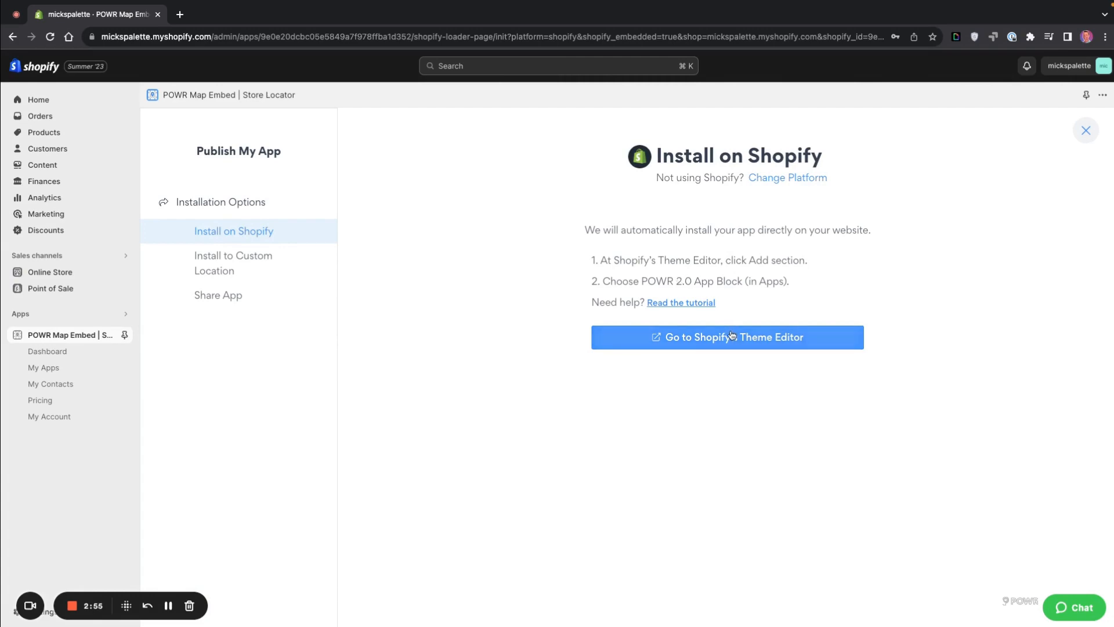
{"action": "left_click", "coordinate": [727, 336]}
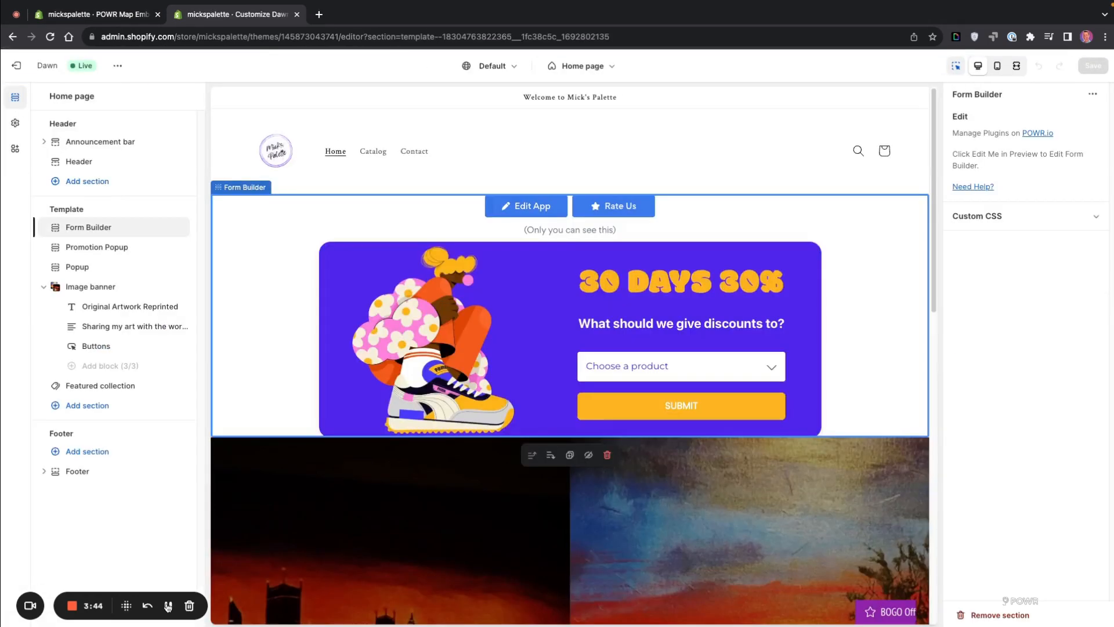
Add a POWR Map Embed app section to the home page template and preview the map
{"action": "scroll", "scroll_direction": "down", "scroll_amount": 3}
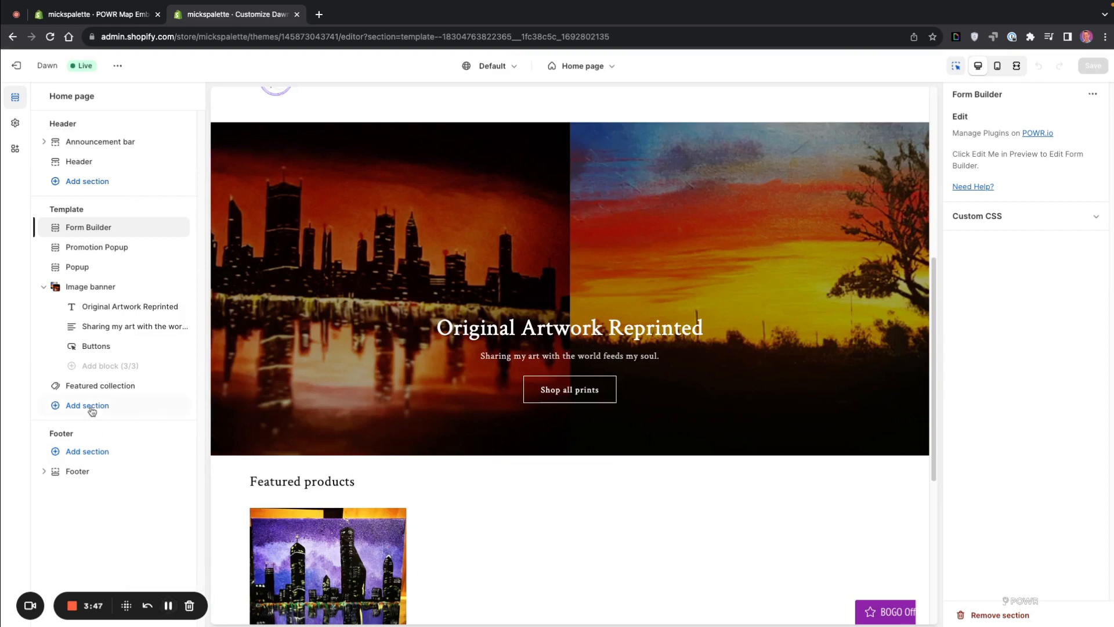
{"action": "left_click", "coordinate": [87, 404]}
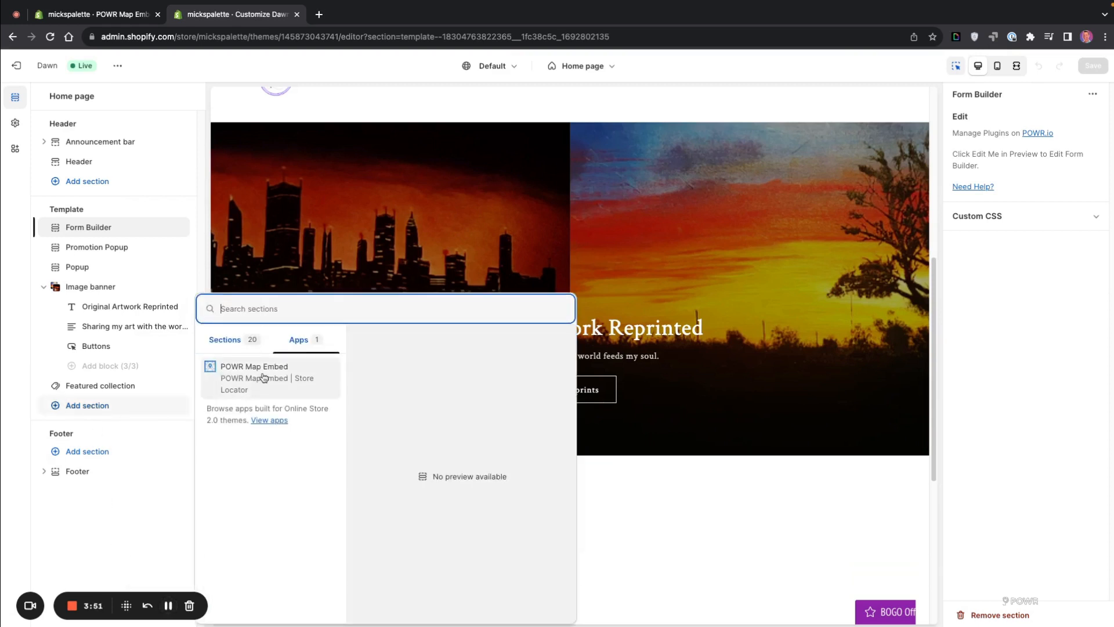
{"action": "left_click", "coordinate": [254, 366]}
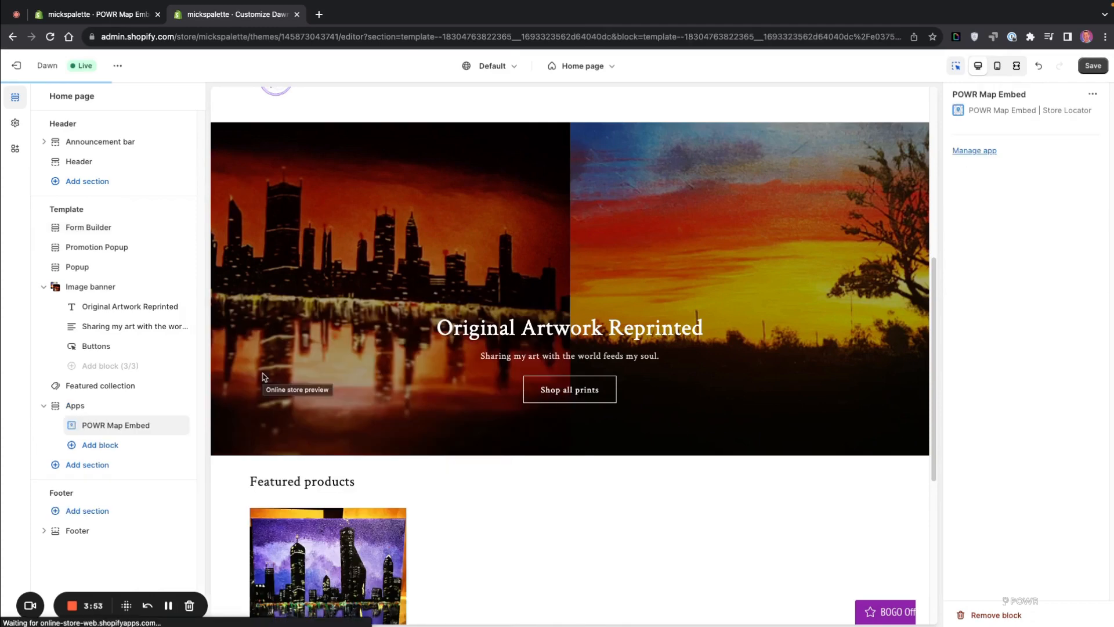
{"action": "scroll", "scroll_direction": "down", "scroll_amount": 3}
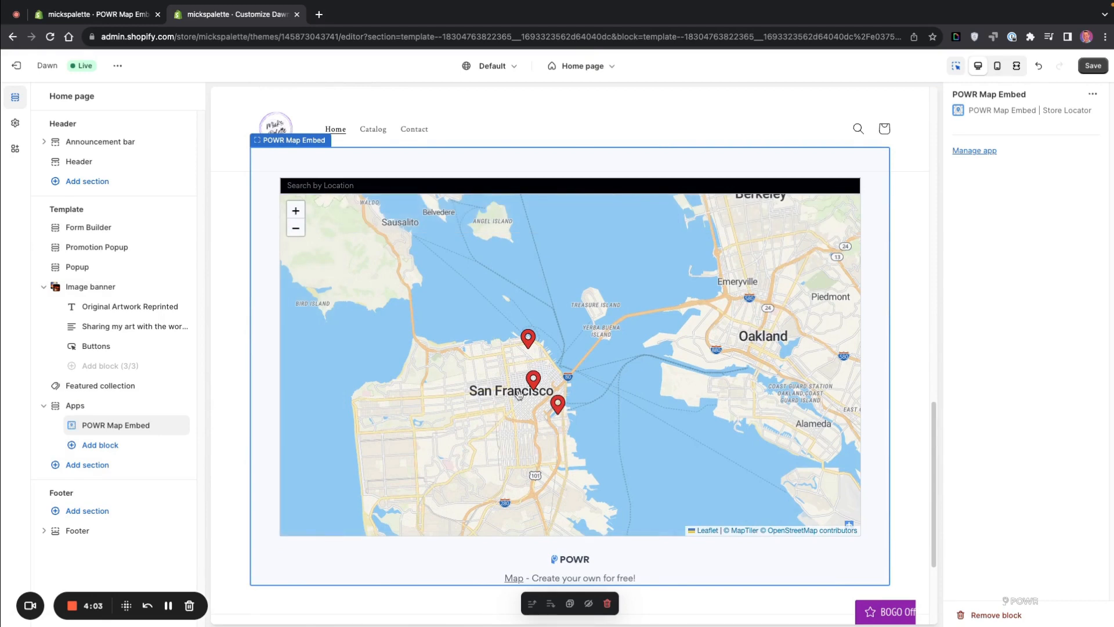
Save the home page so the new map section goes live on the store
{"action": "left_click", "coordinate": [1093, 65]}
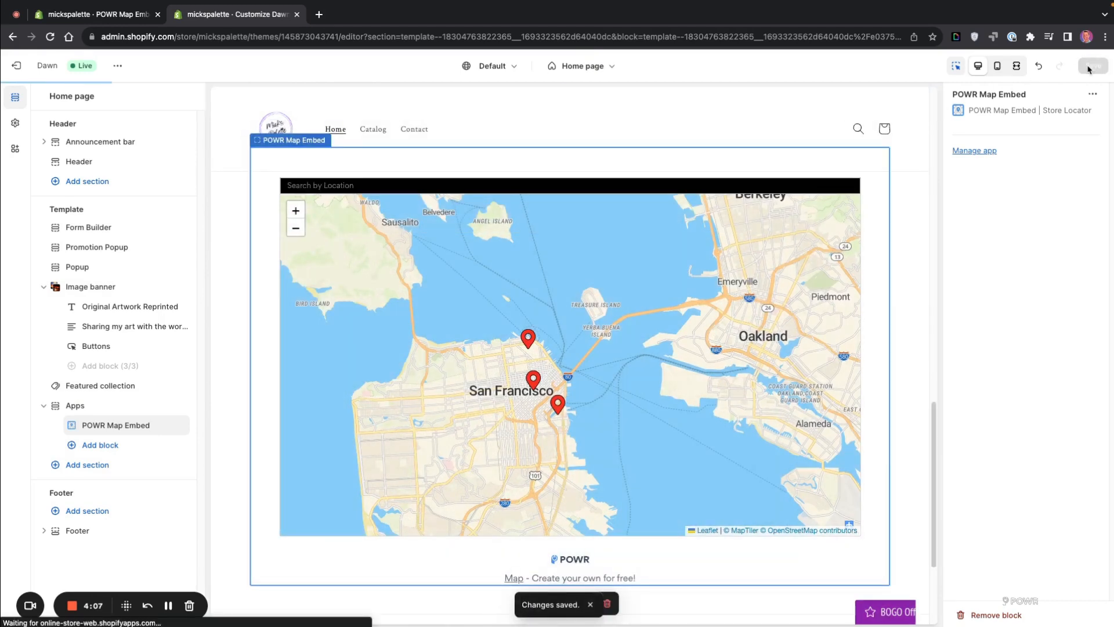
{"action": "scroll", "scroll_direction": "down", "scroll_amount": 3}
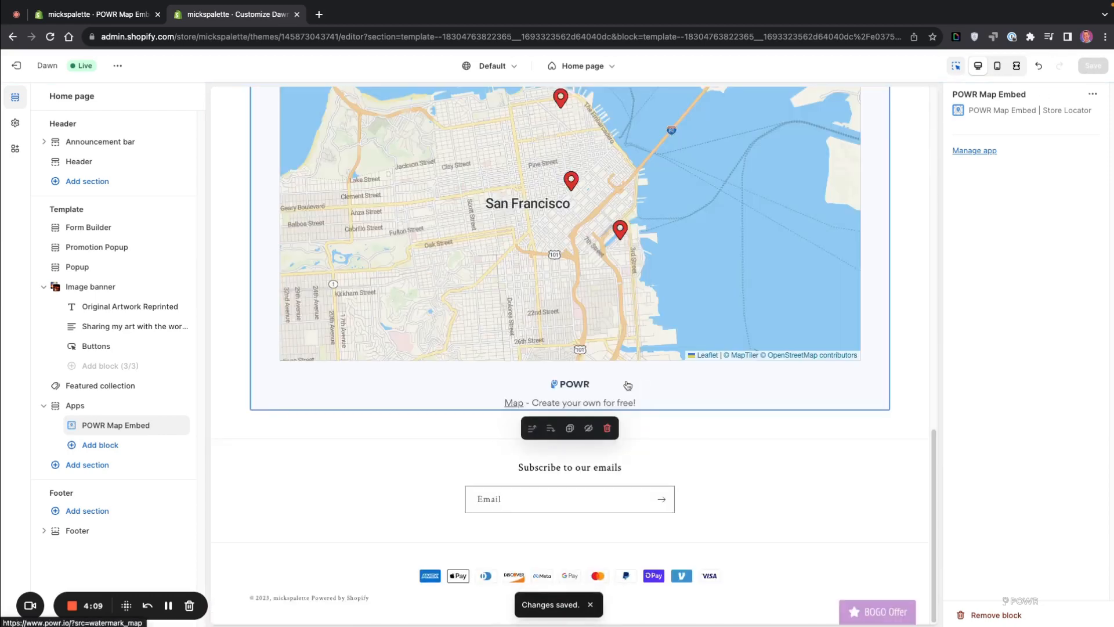